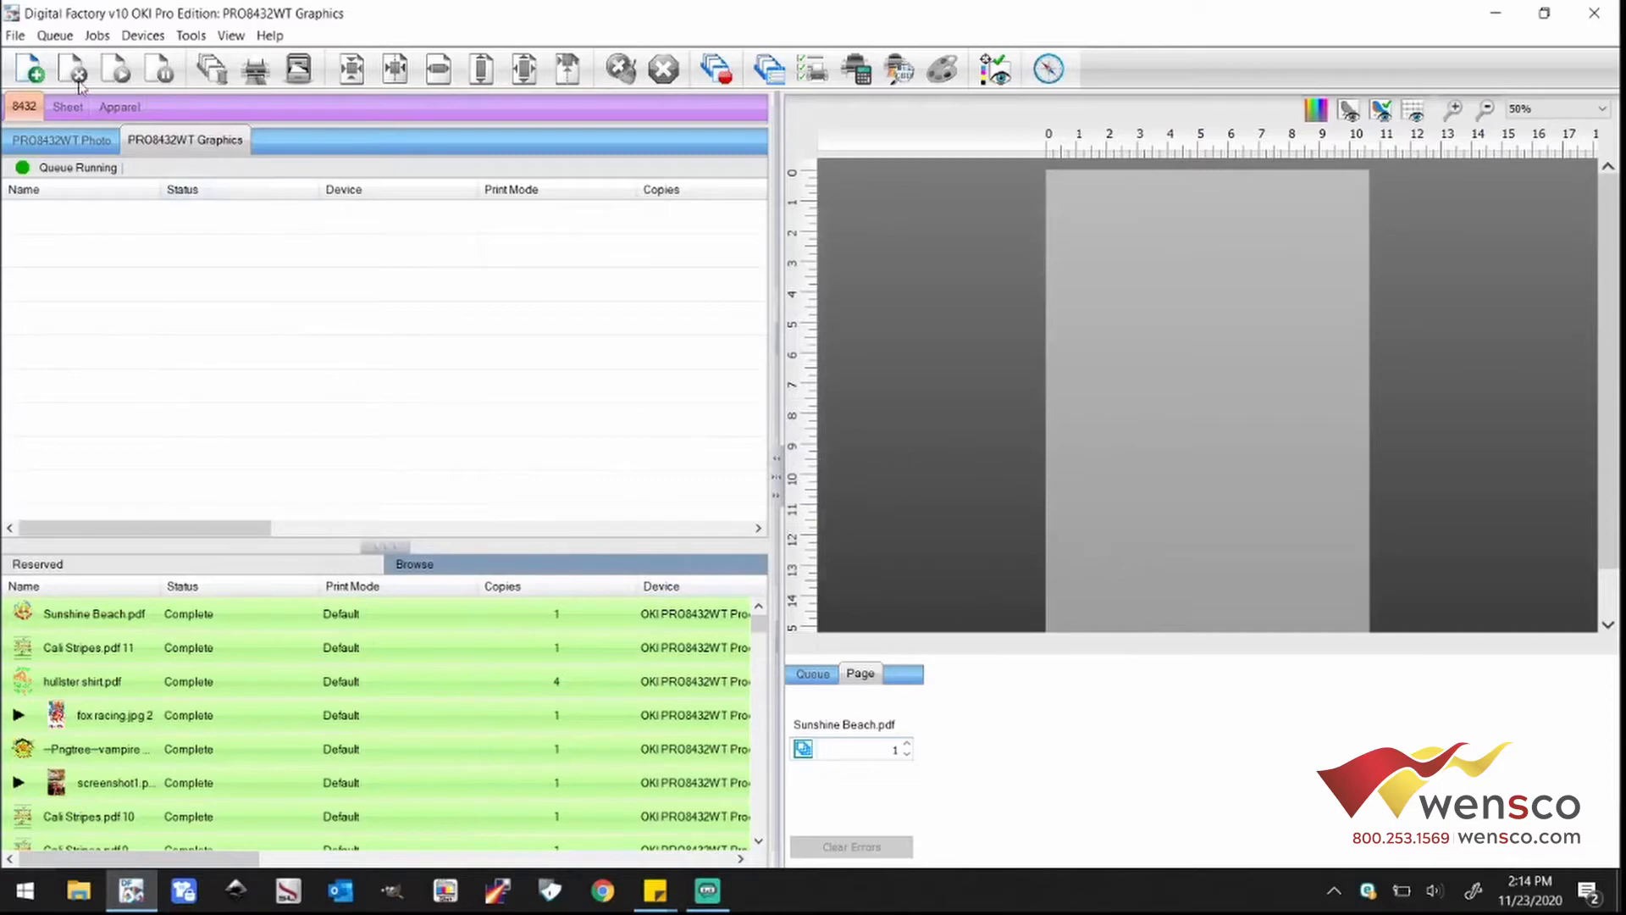
Step: Confirm PRO8432WT at 192.168.0.158 as the queue port in Queue Manager and close it
left_click(54, 34)
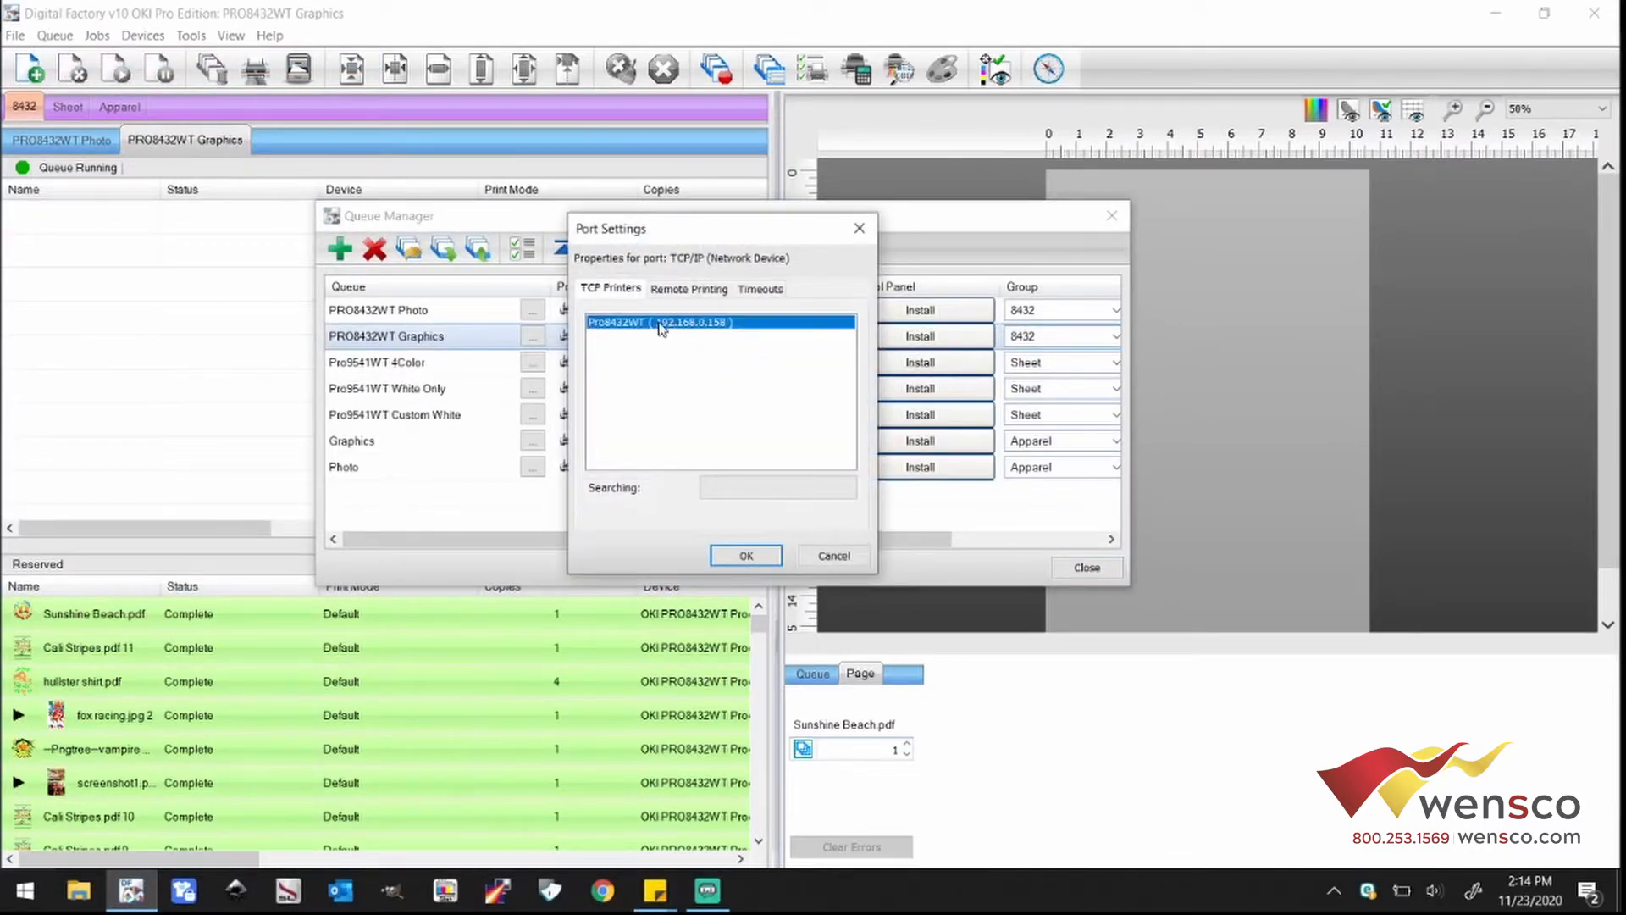
left_click(745, 555)
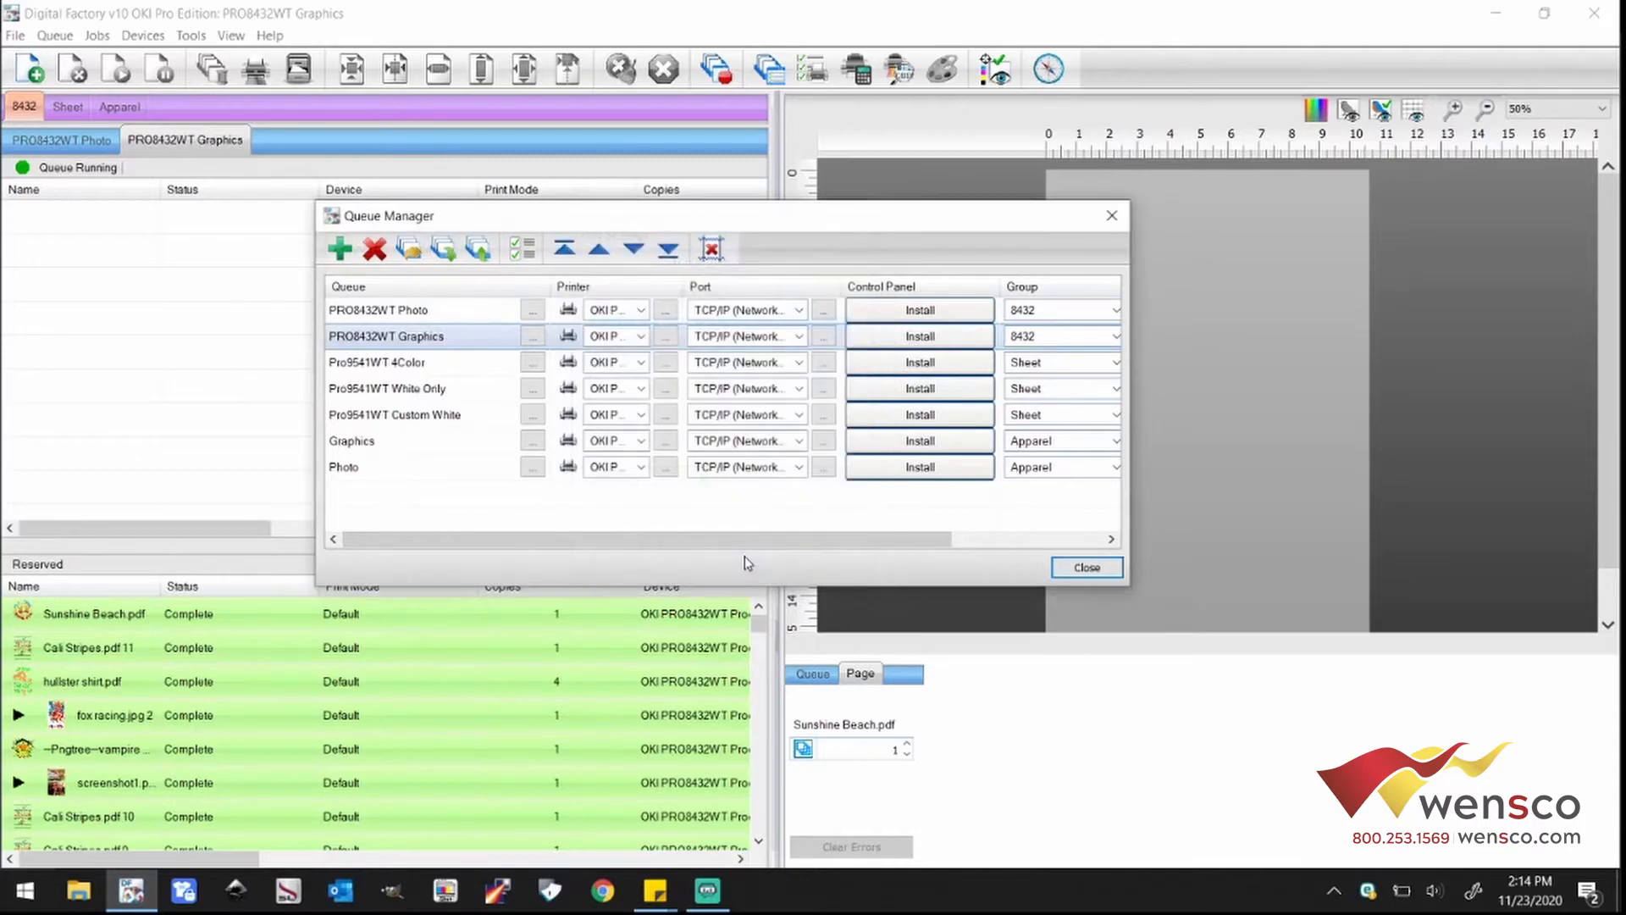
left_click(1084, 566)
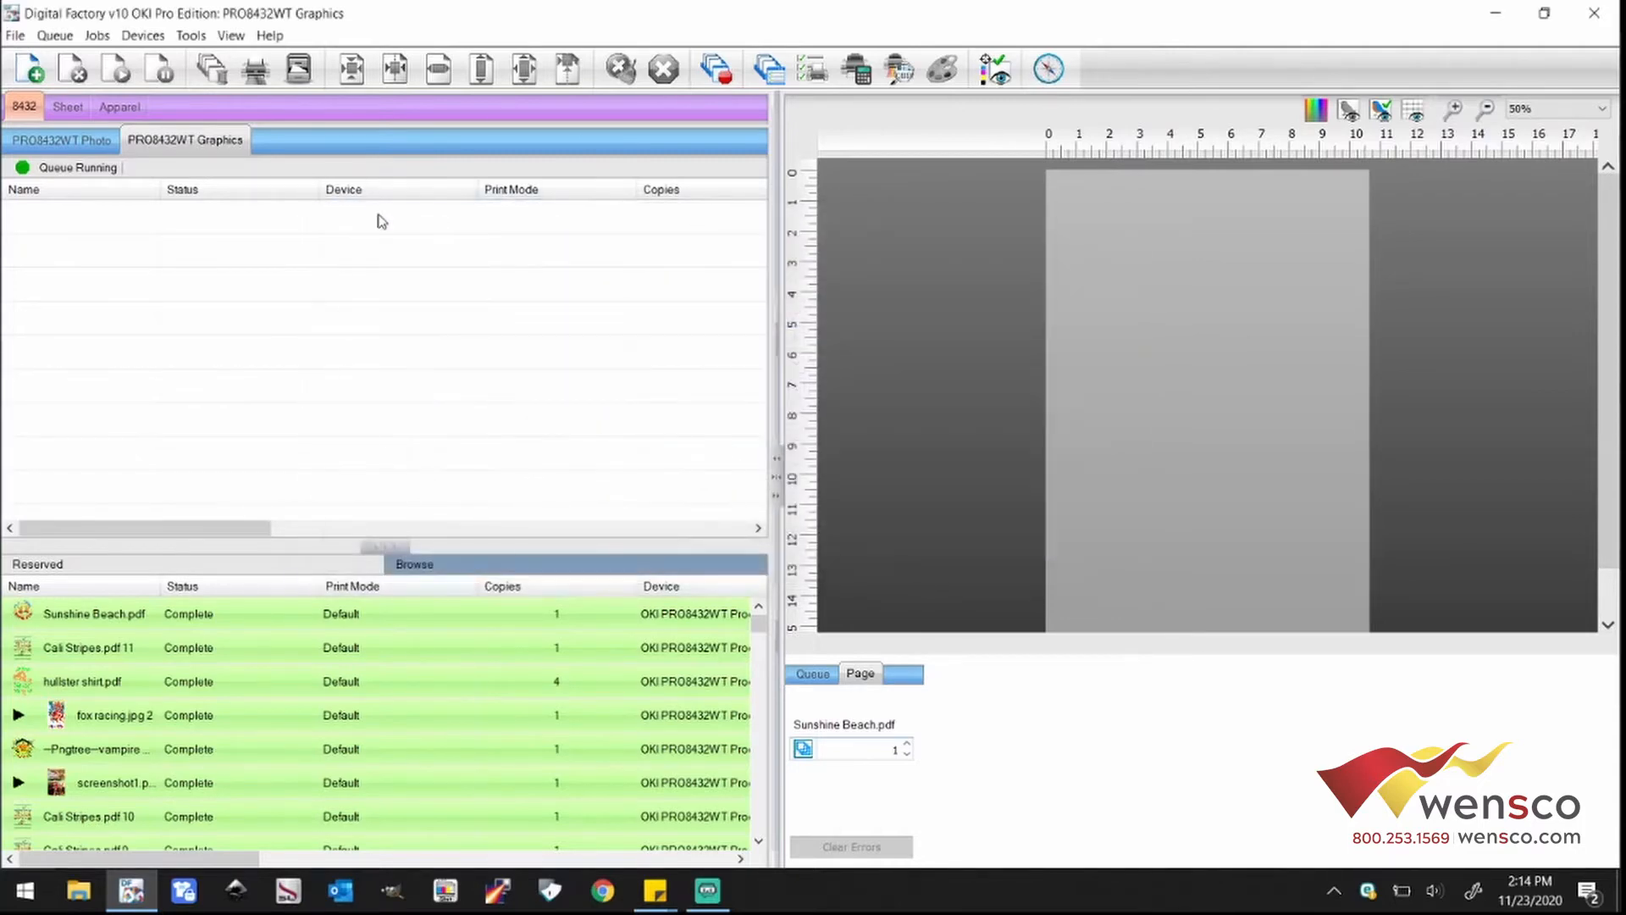
mouse_move(713, 791)
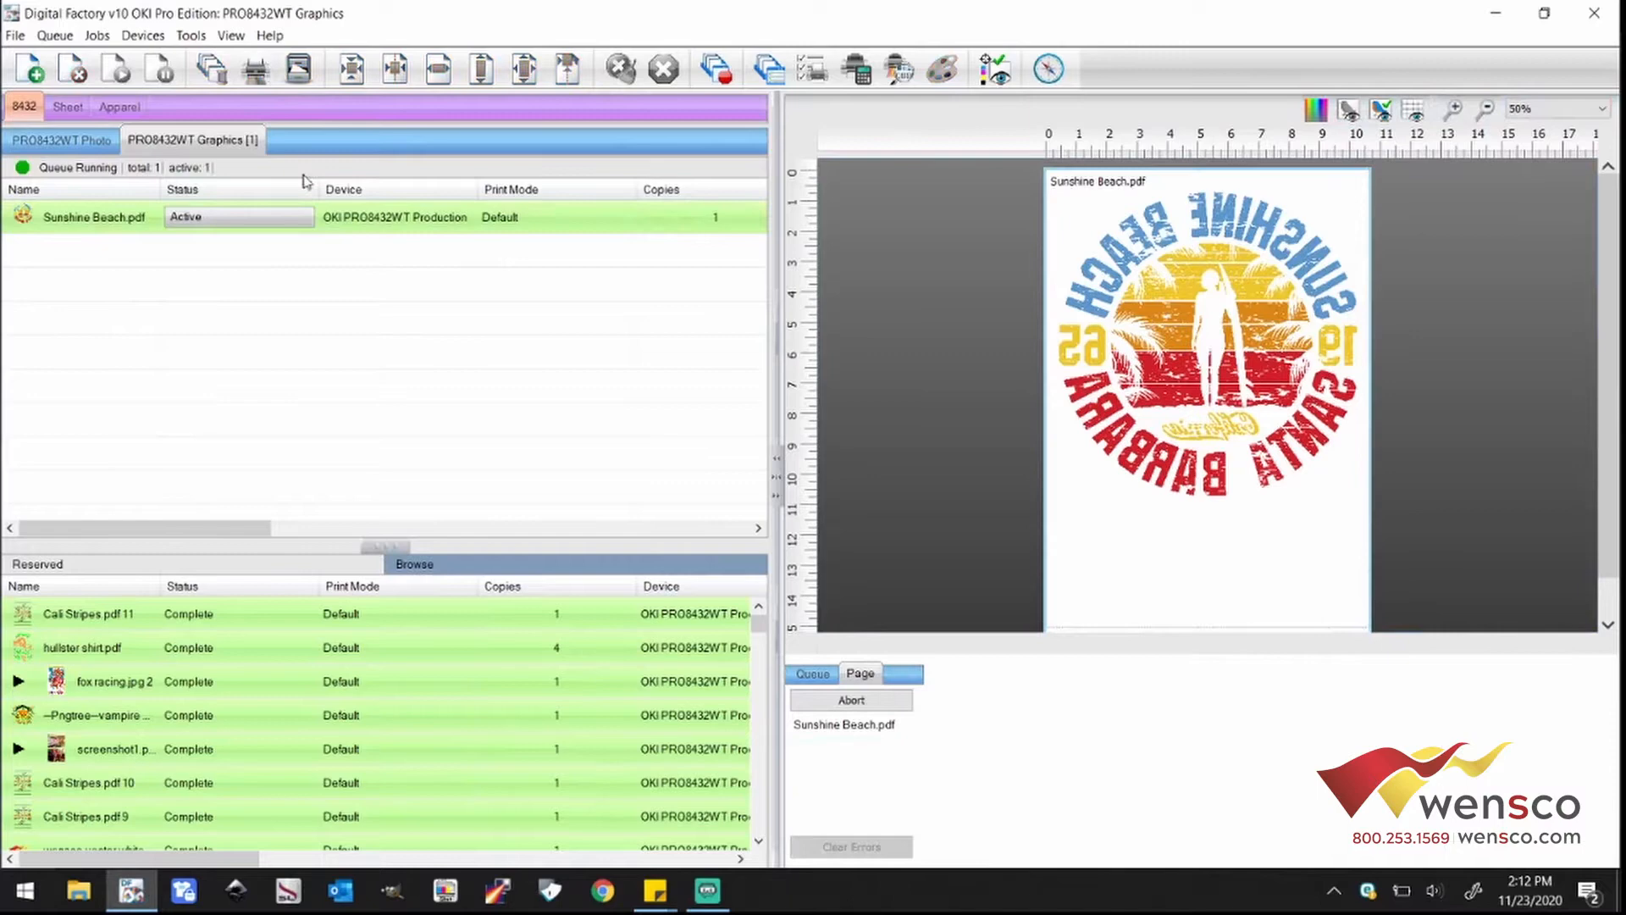
mouse_move(356, 393)
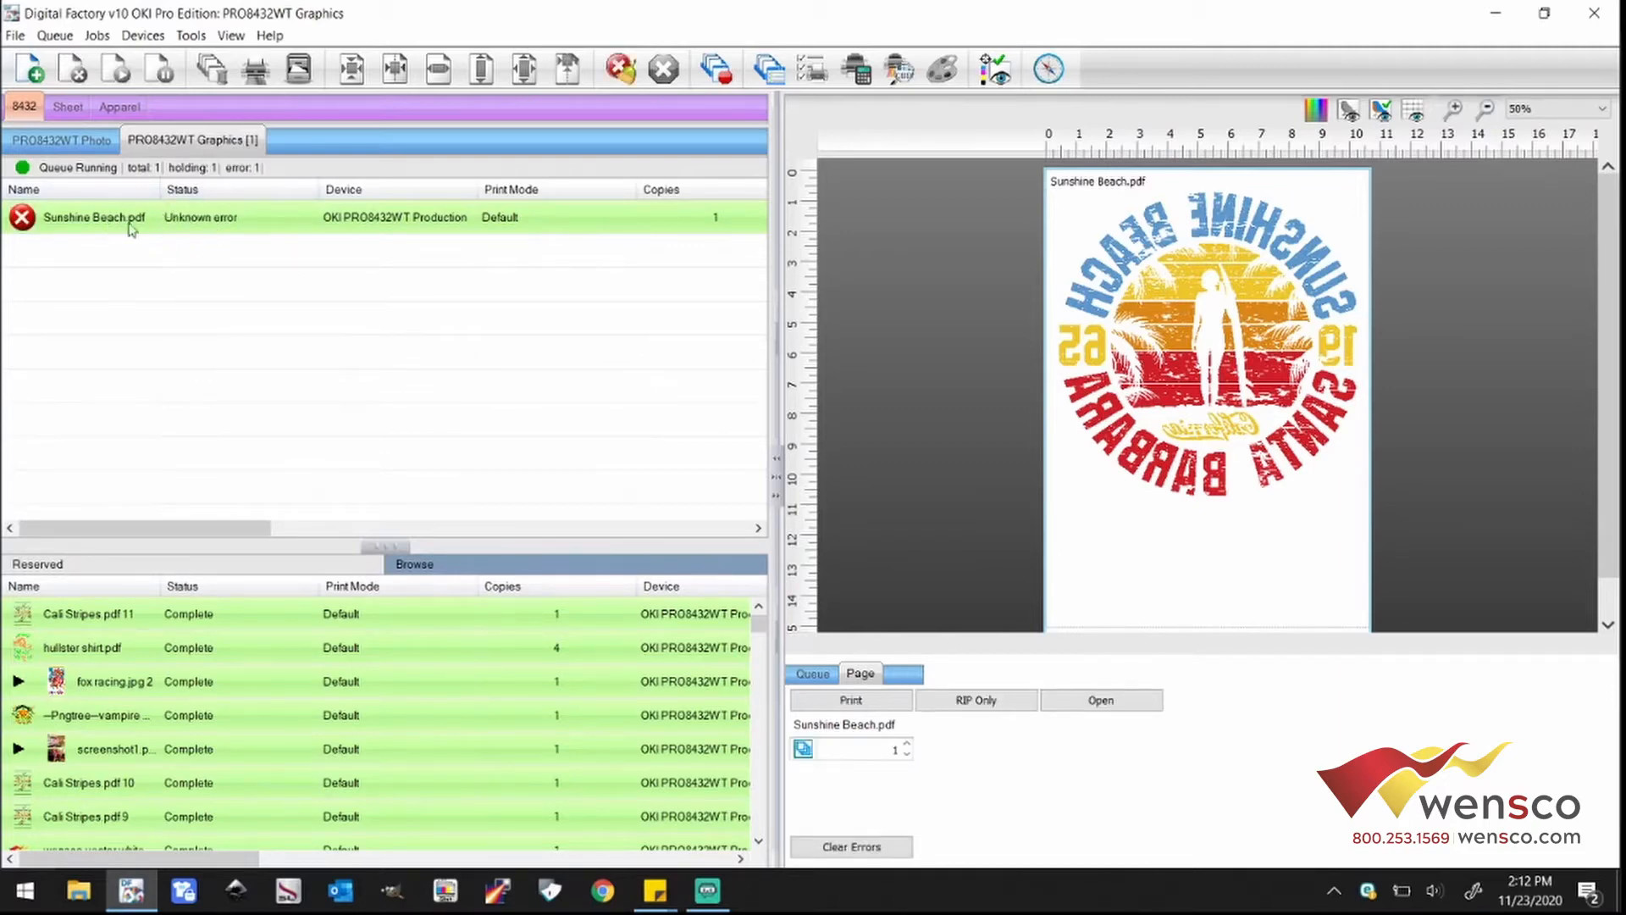
Step: Clear the unknown error on Sunshine Beach.pdf and bring up the Queue menu
right_click(93, 217)
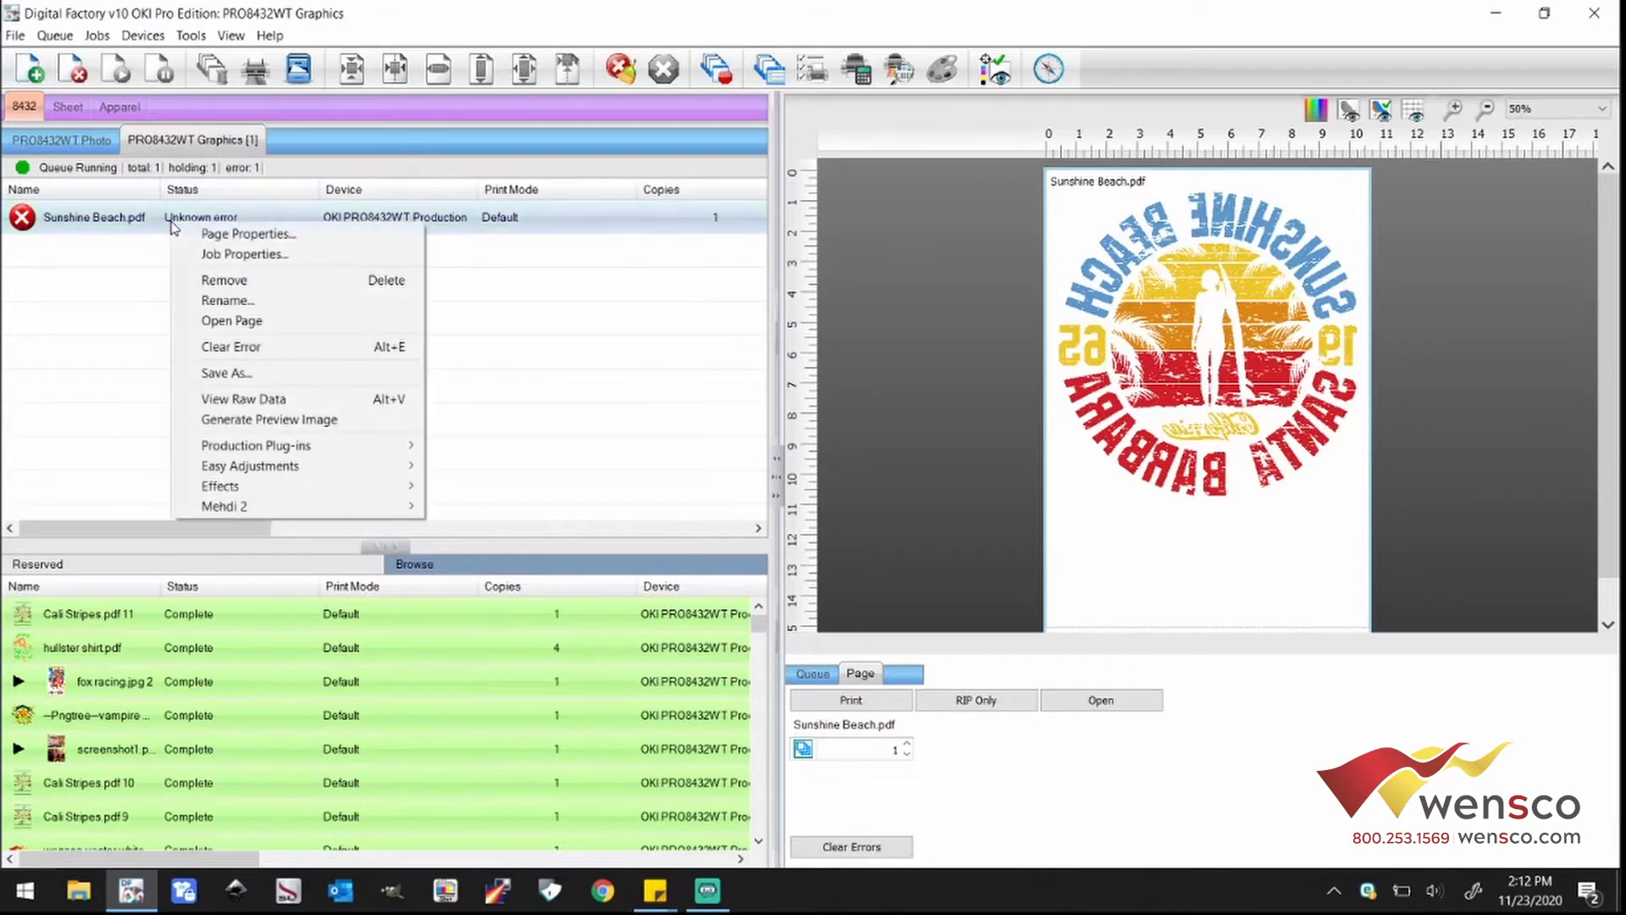
mouse_move(232, 345)
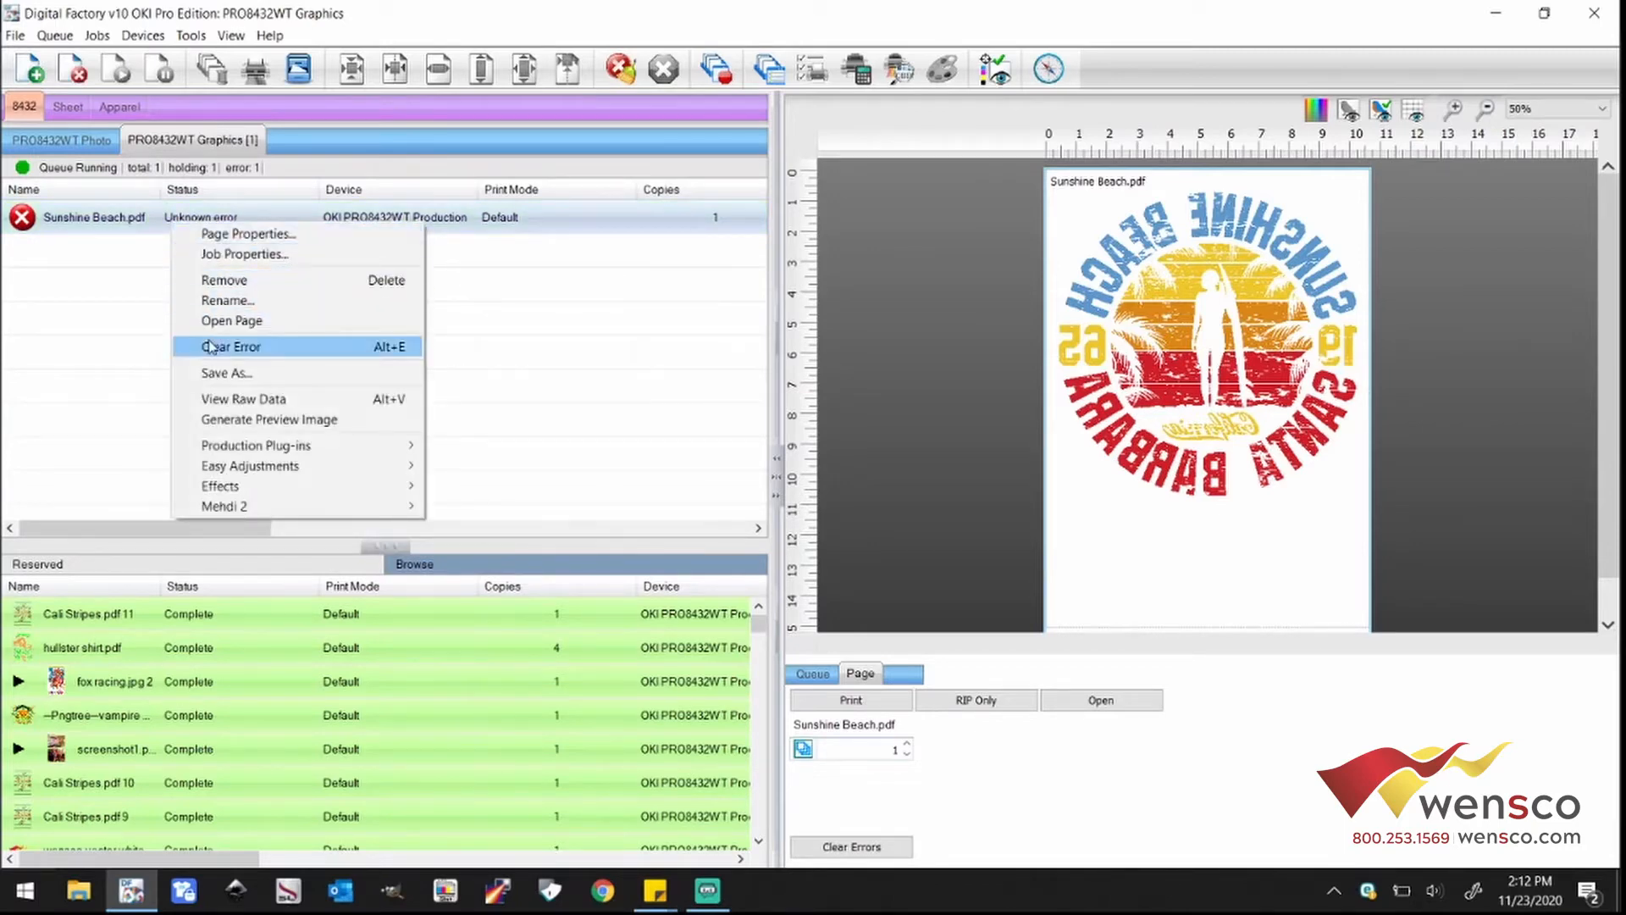
left_click(54, 35)
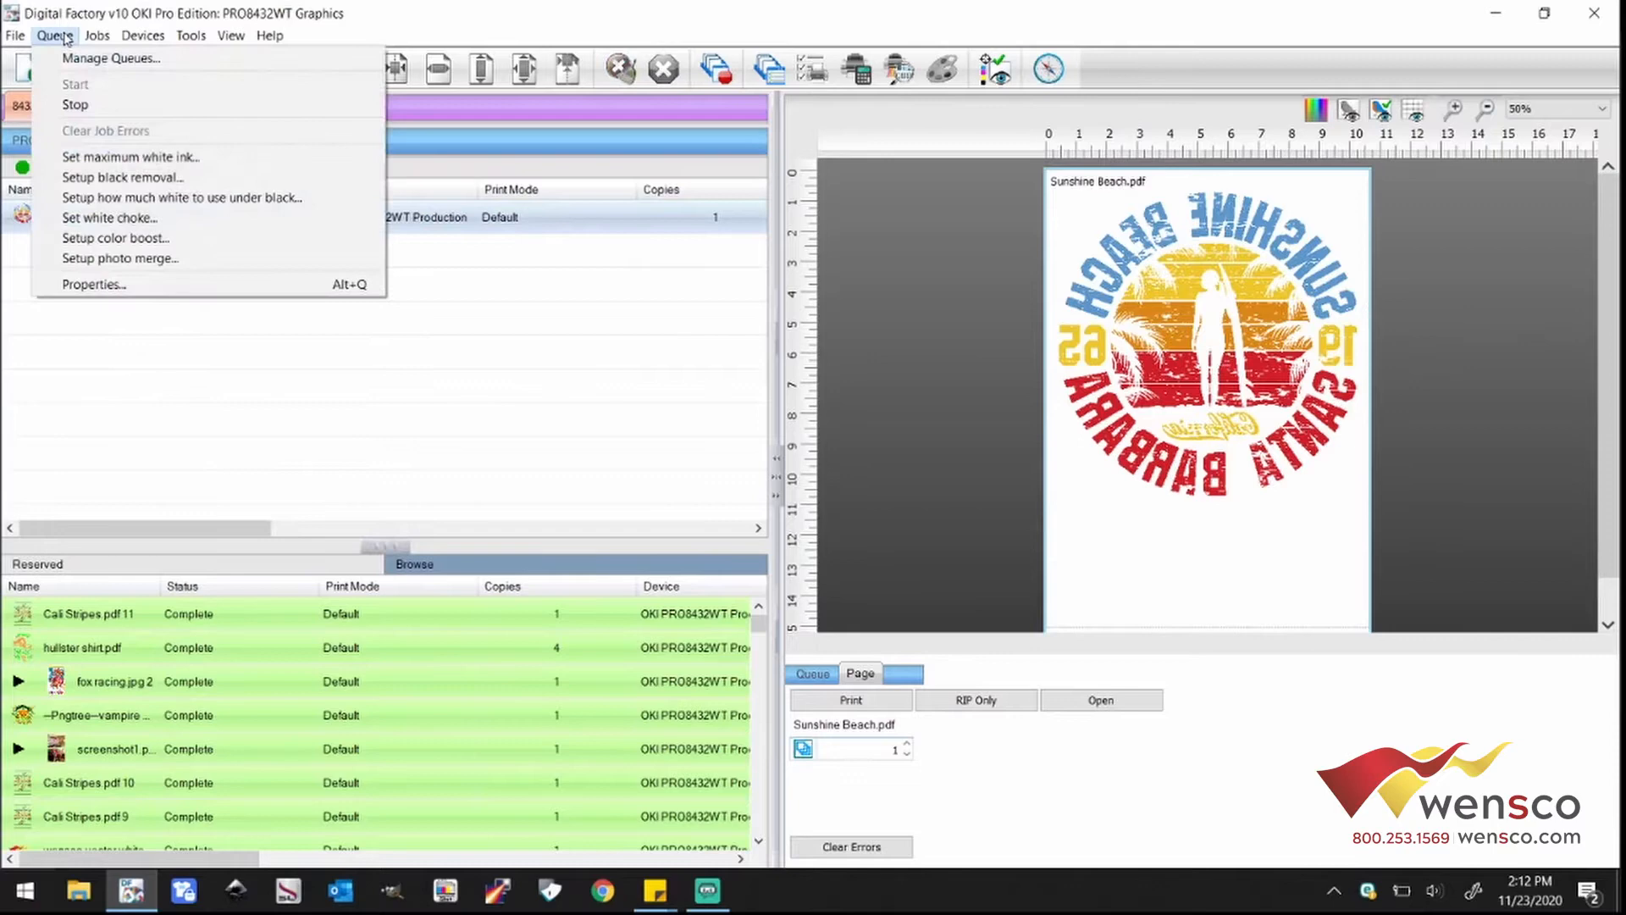
Step: Set the first queue's port to TCP/IP (Network Device) with remote address 192.168.0.158
left_click(112, 58)
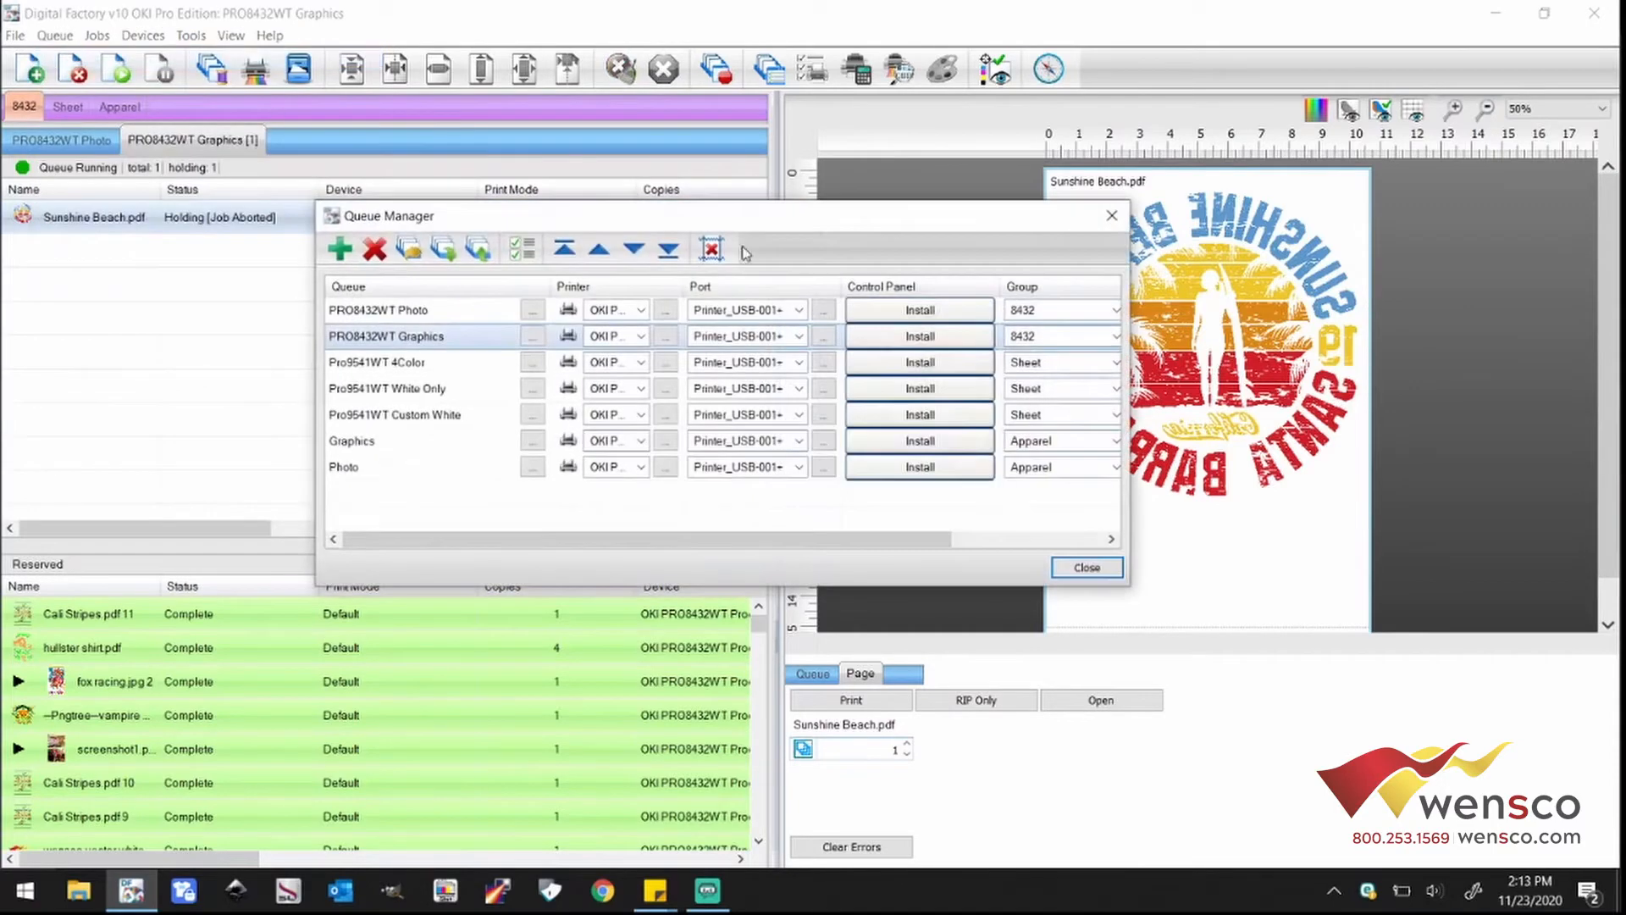
left_click(797, 309)
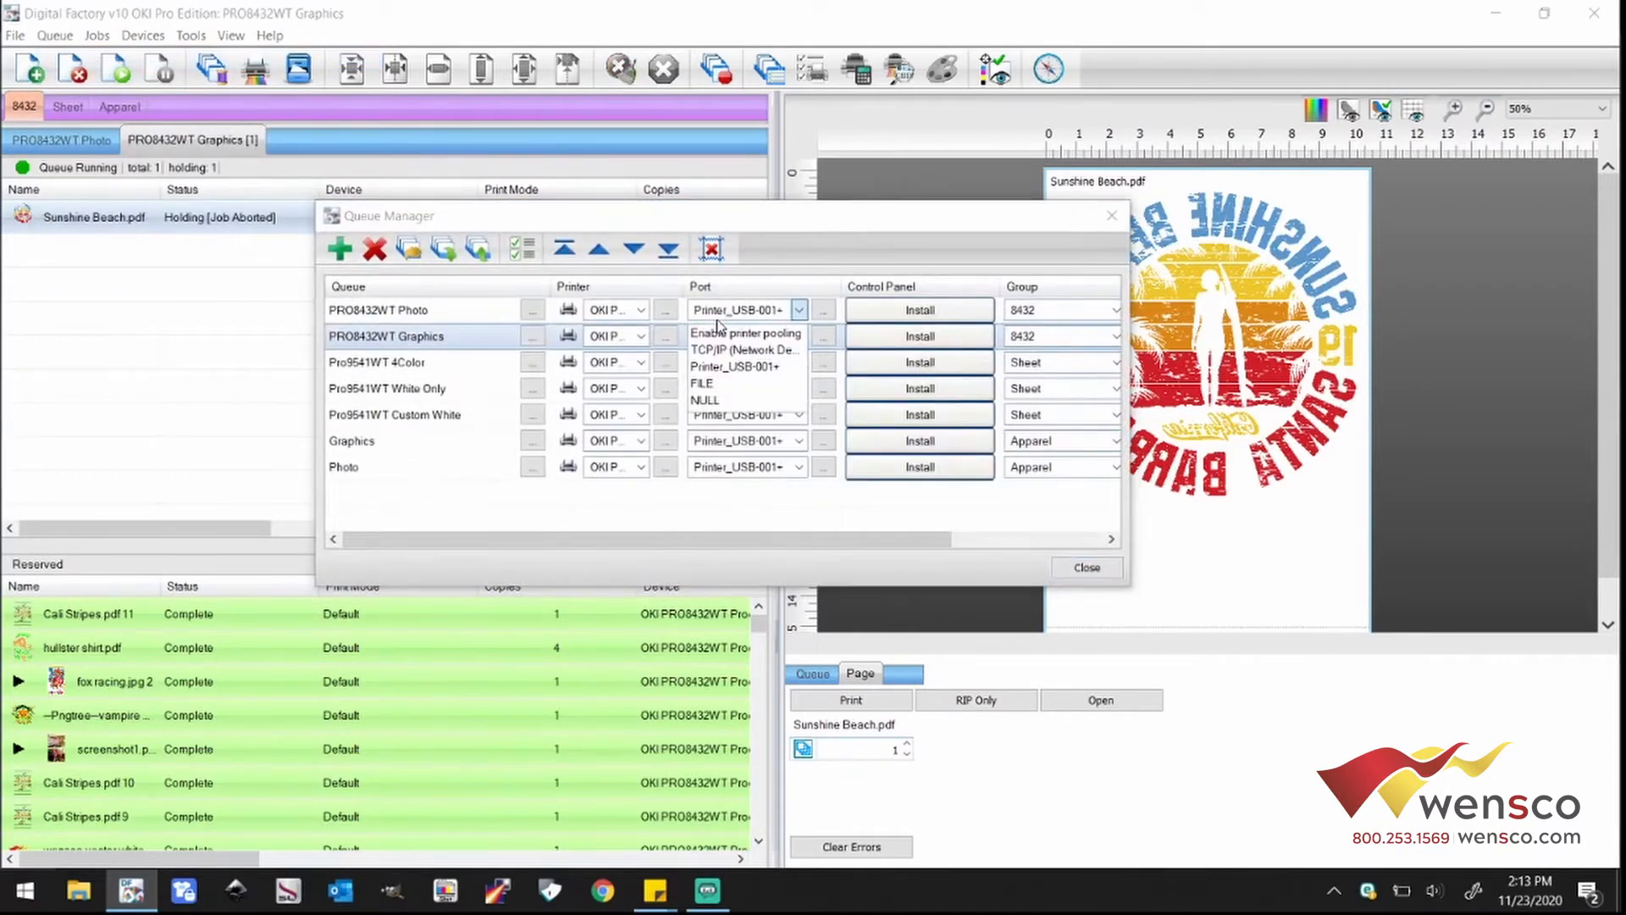
left_click(745, 348)
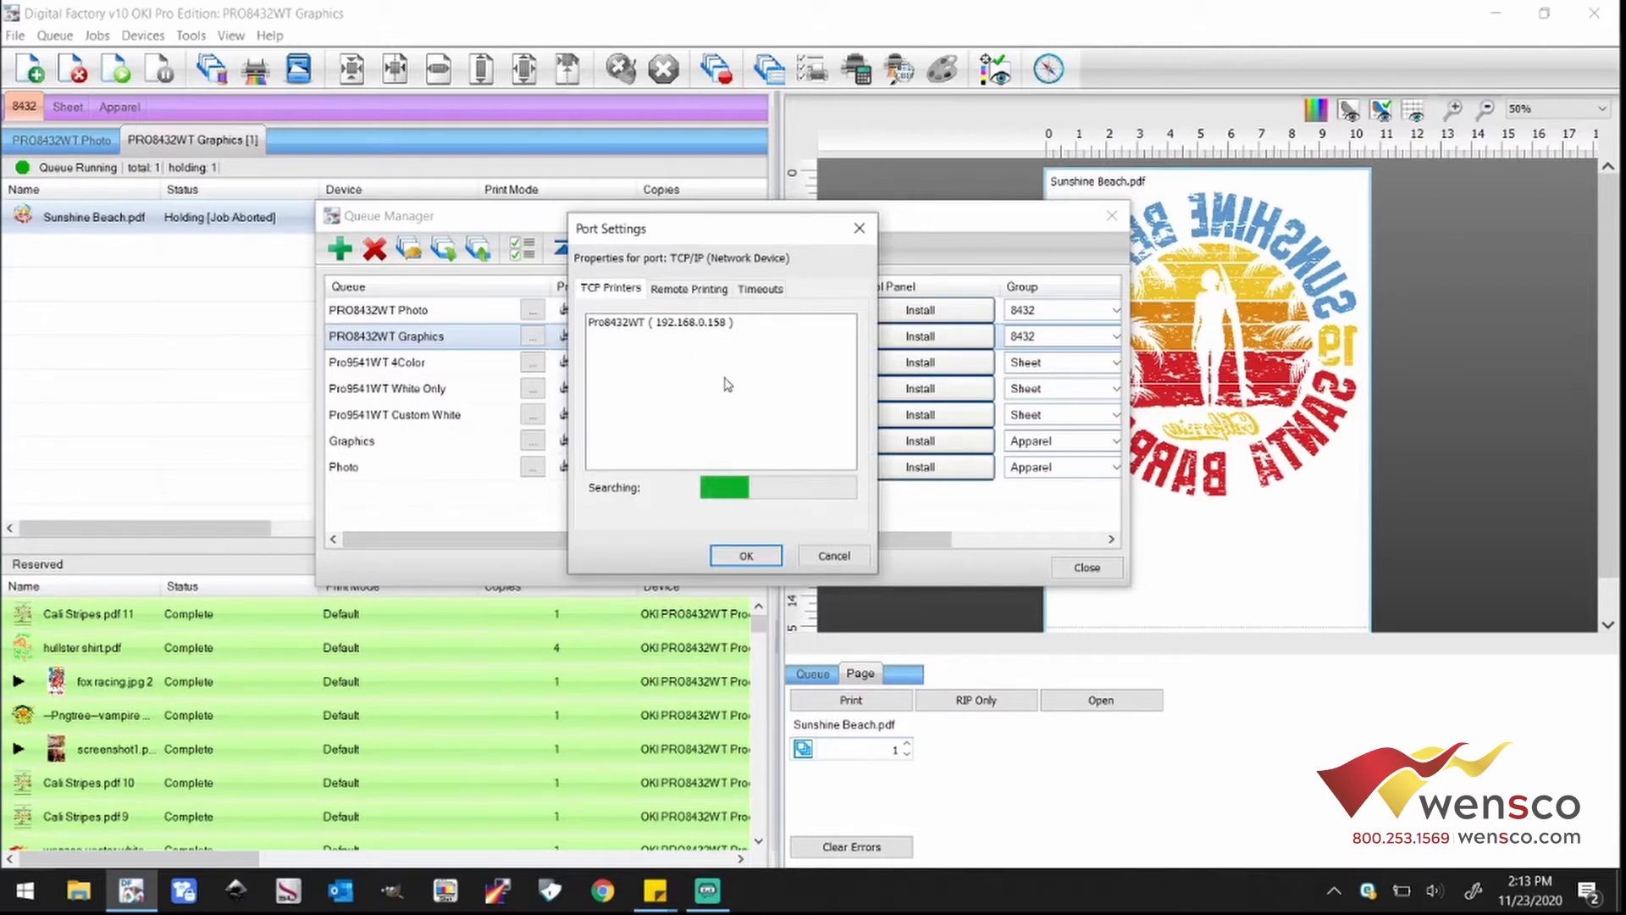
left_click(689, 288)
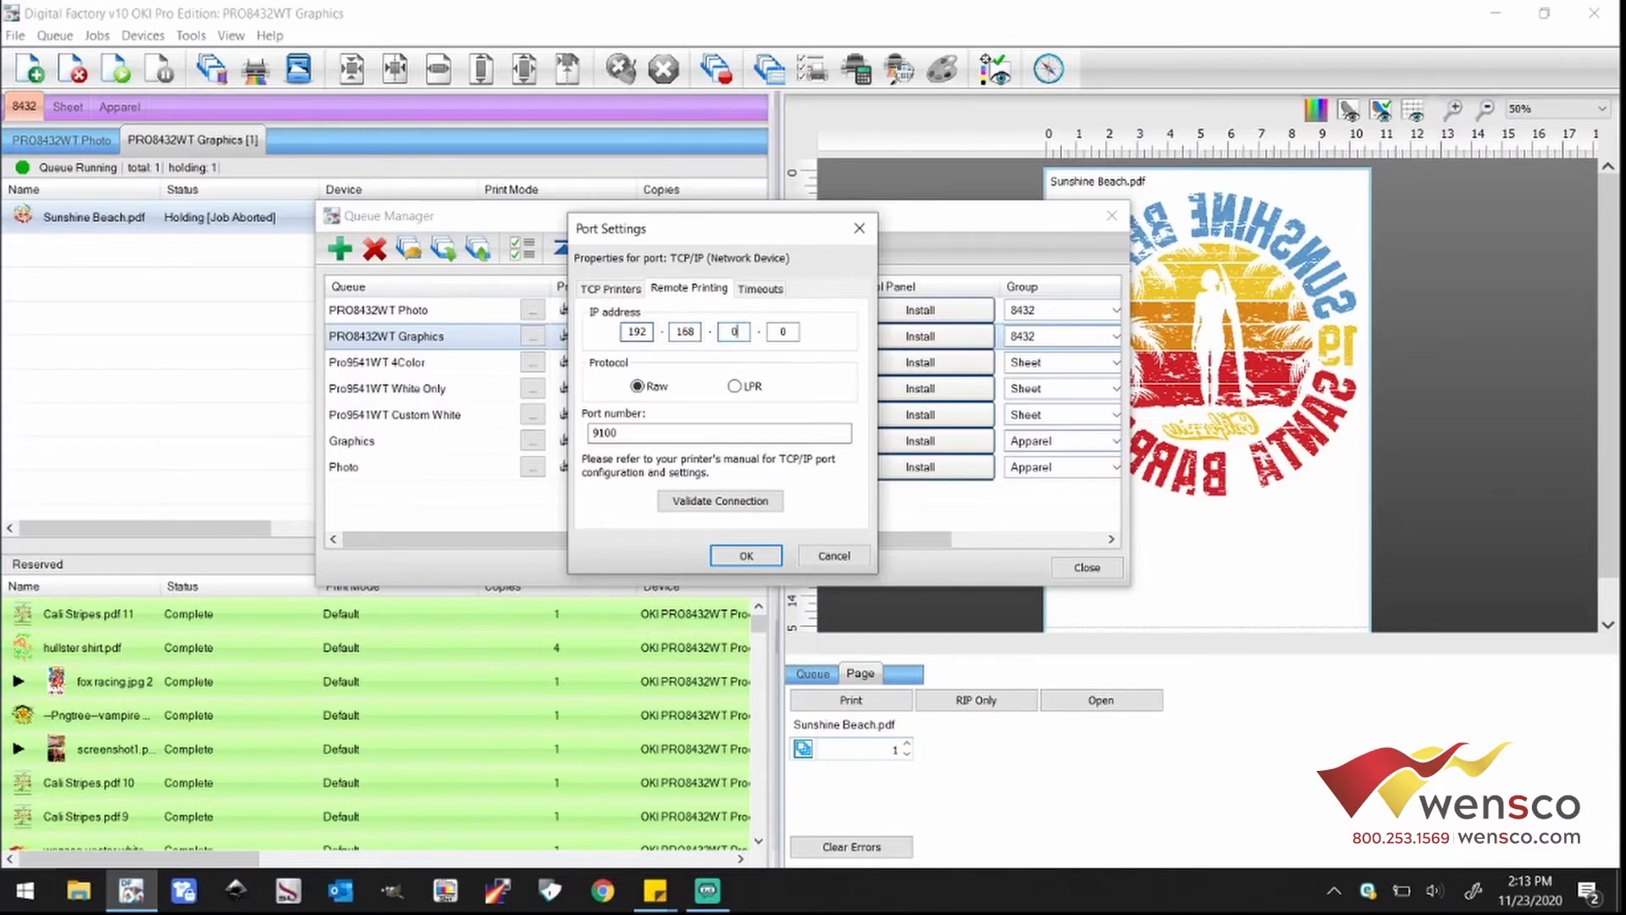
type("158")
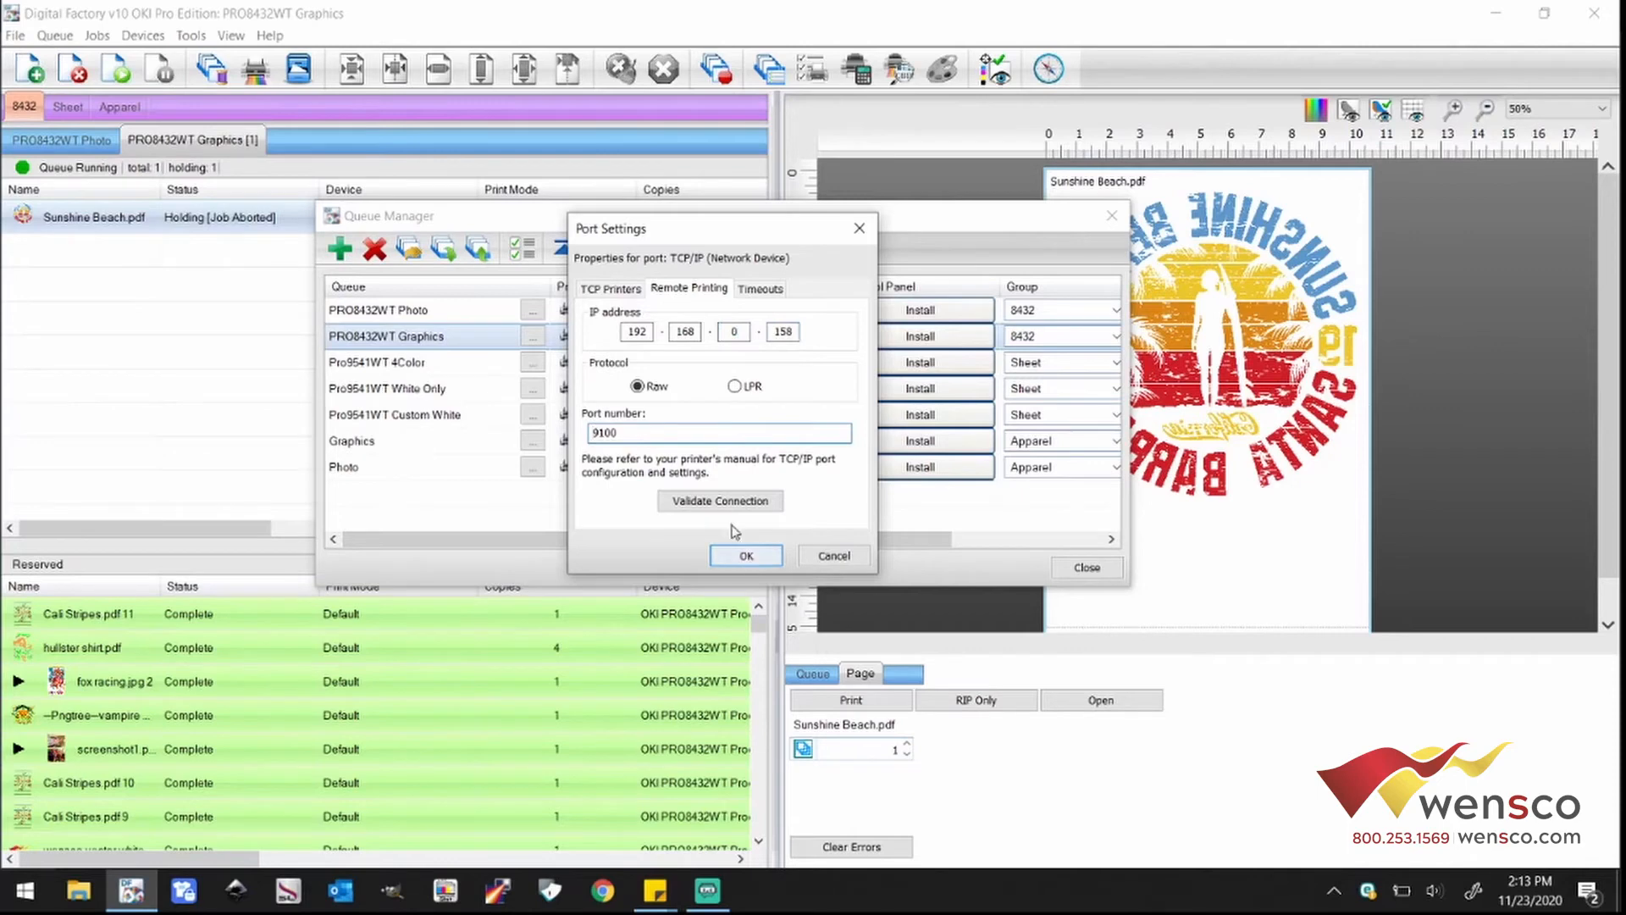
Step: Validate the connection to 192.168.0.158 successfully and confirm the network port settings
left_click(719, 499)
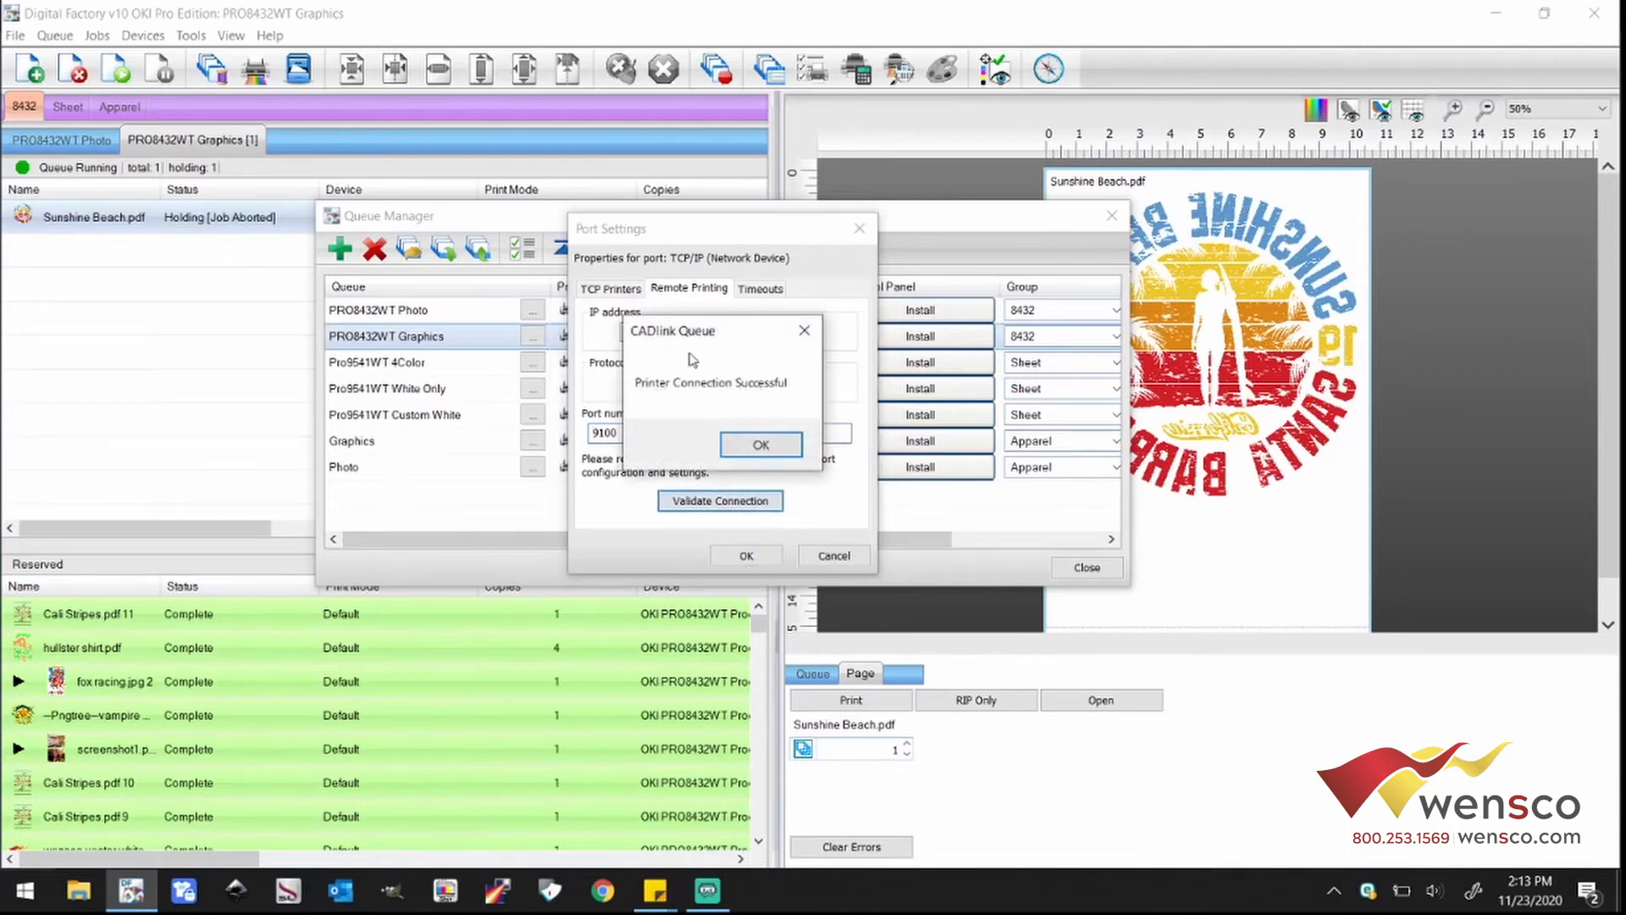
left_click(760, 444)
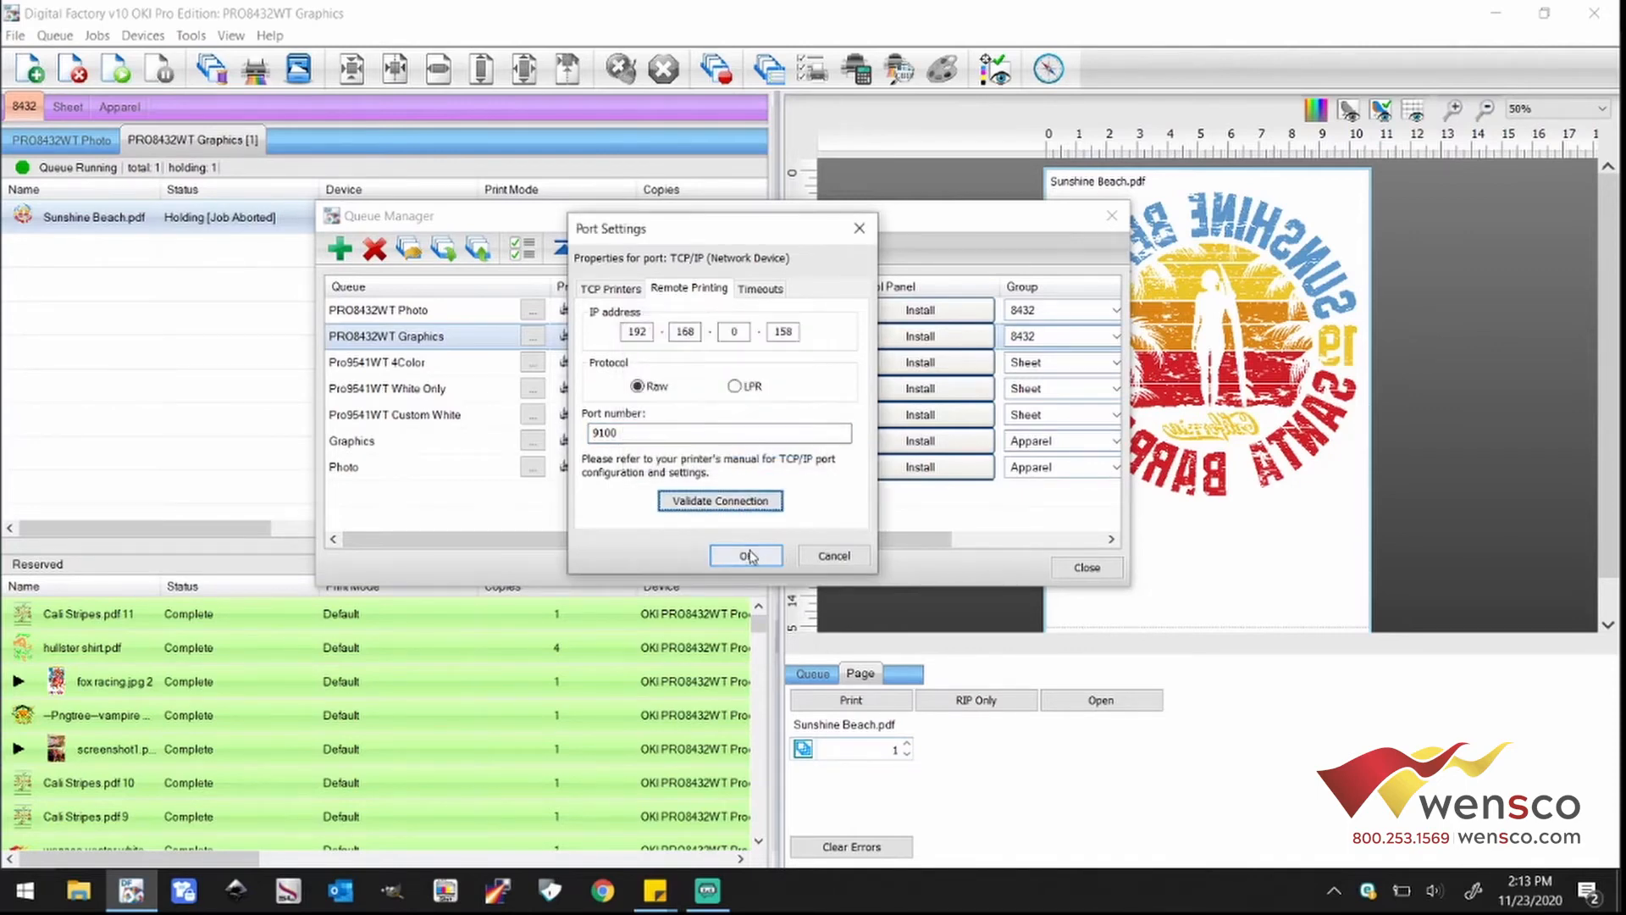
left_click(745, 555)
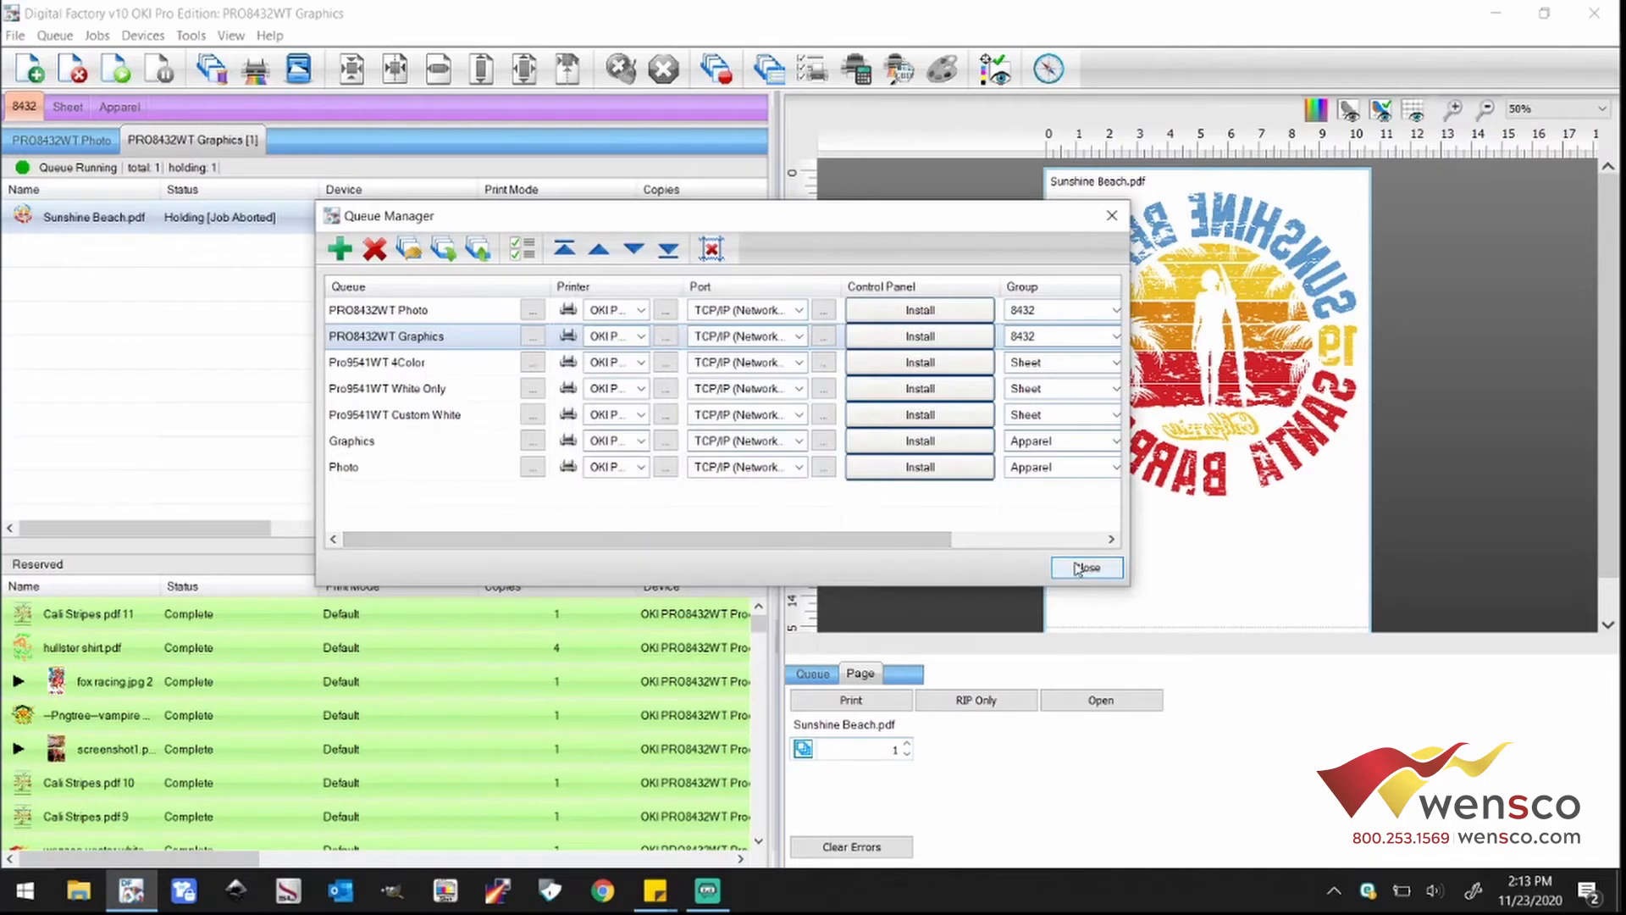
Step: Close the Queue Manager, revealing Cali Yellow Faded.pdf stopped with an unknown error
left_click(1085, 567)
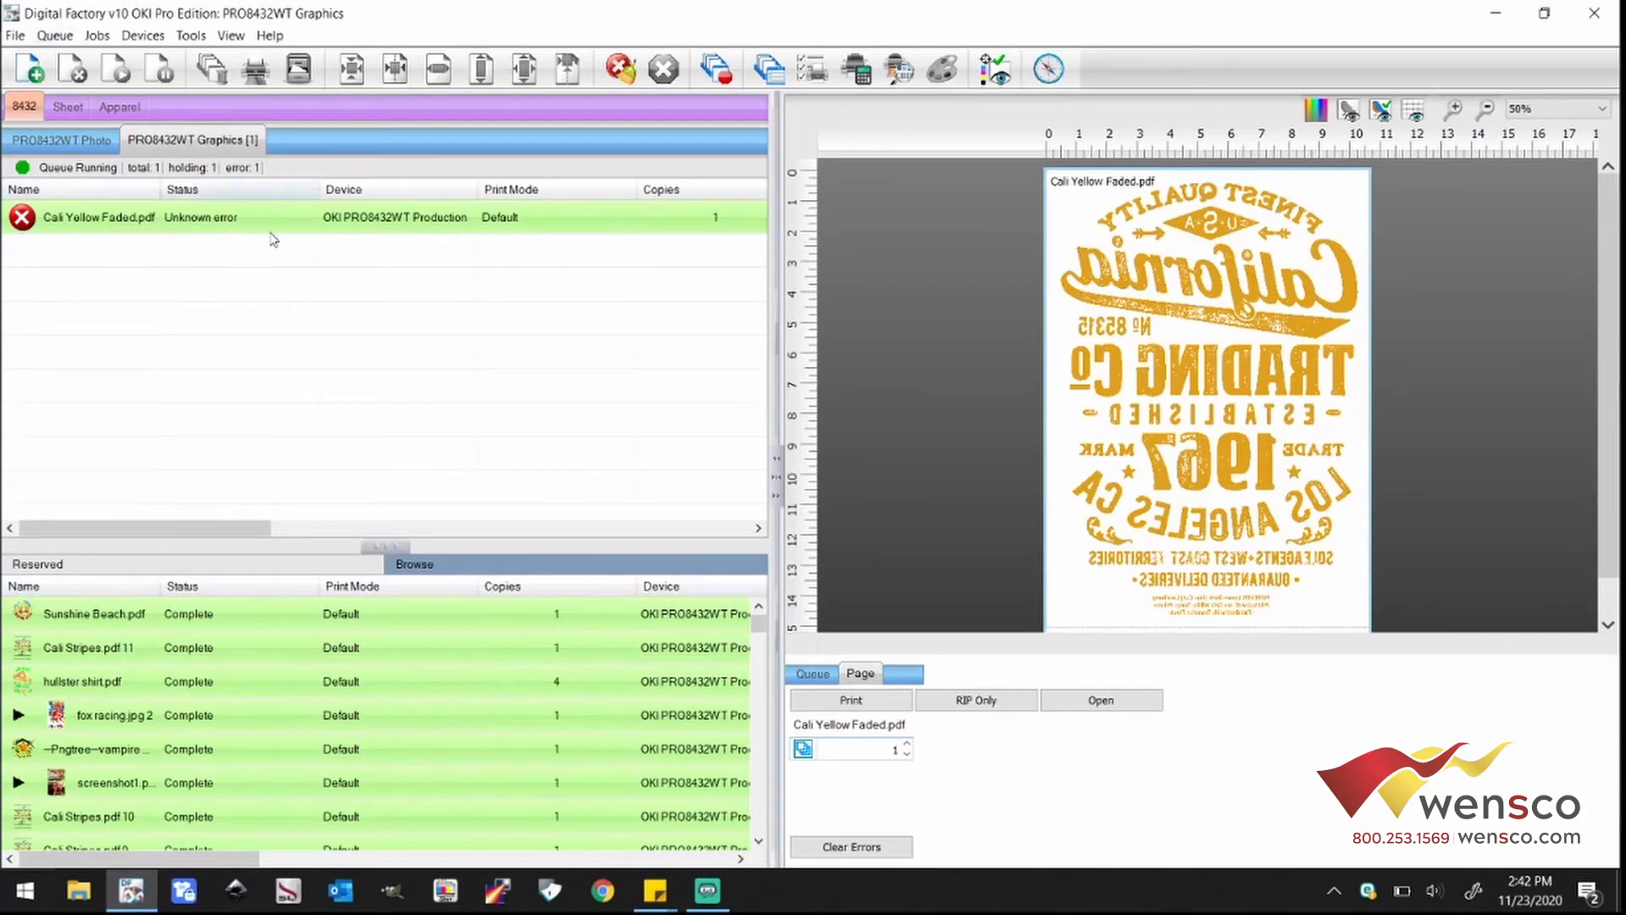
Step: Review the Port dropdown in Queue Manager and close it without changing the USB port
left_click(54, 34)
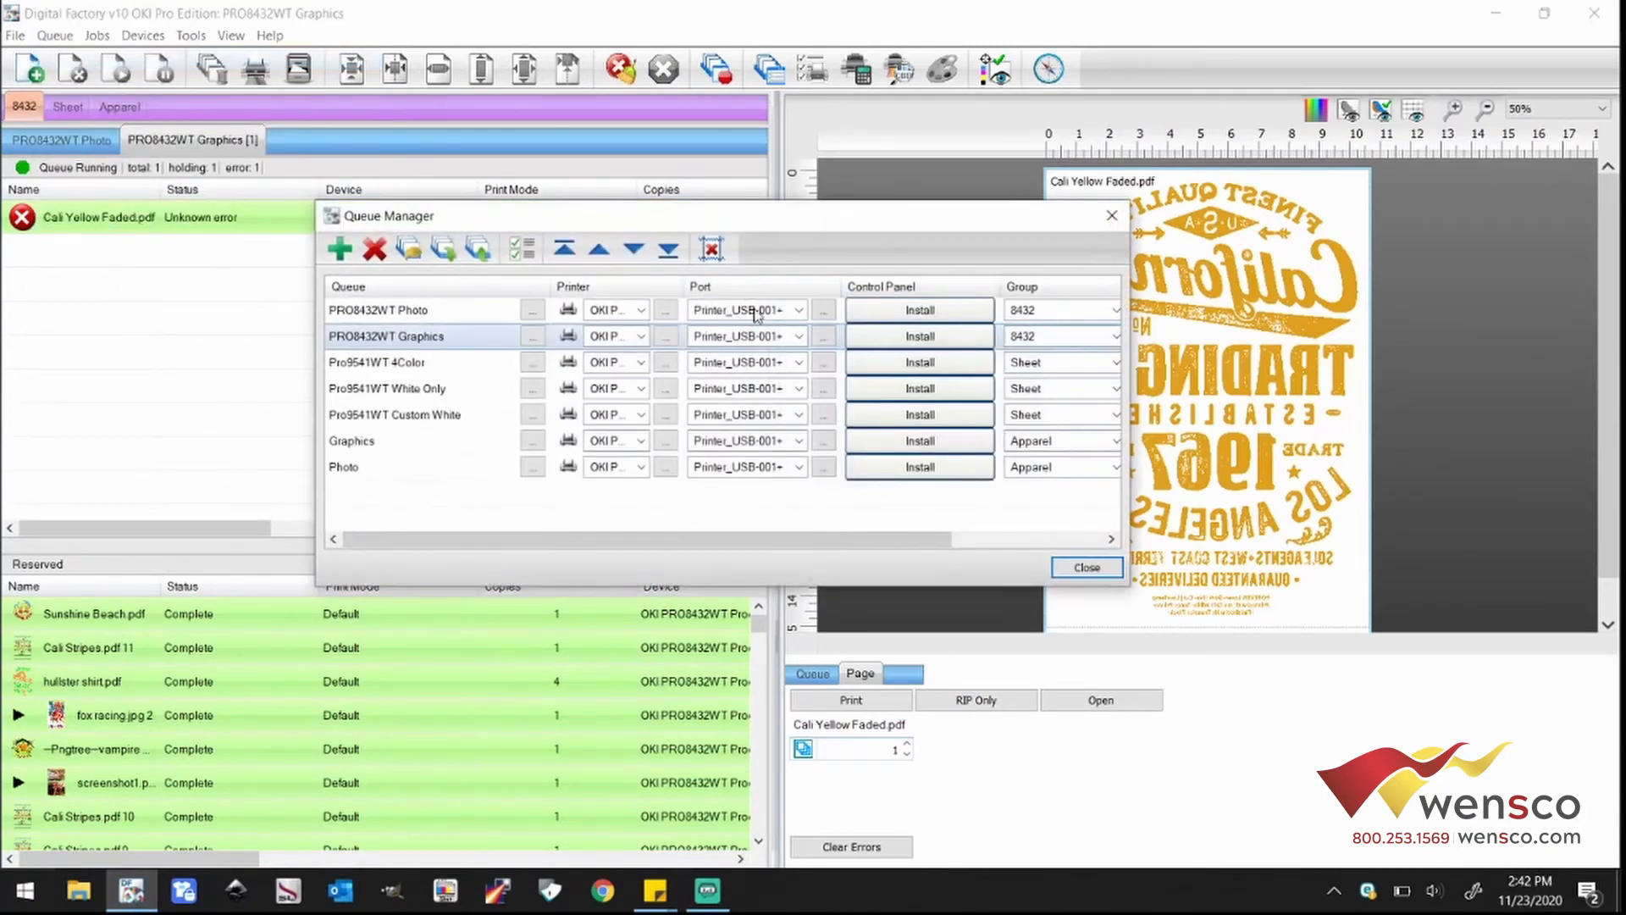
left_click(796, 308)
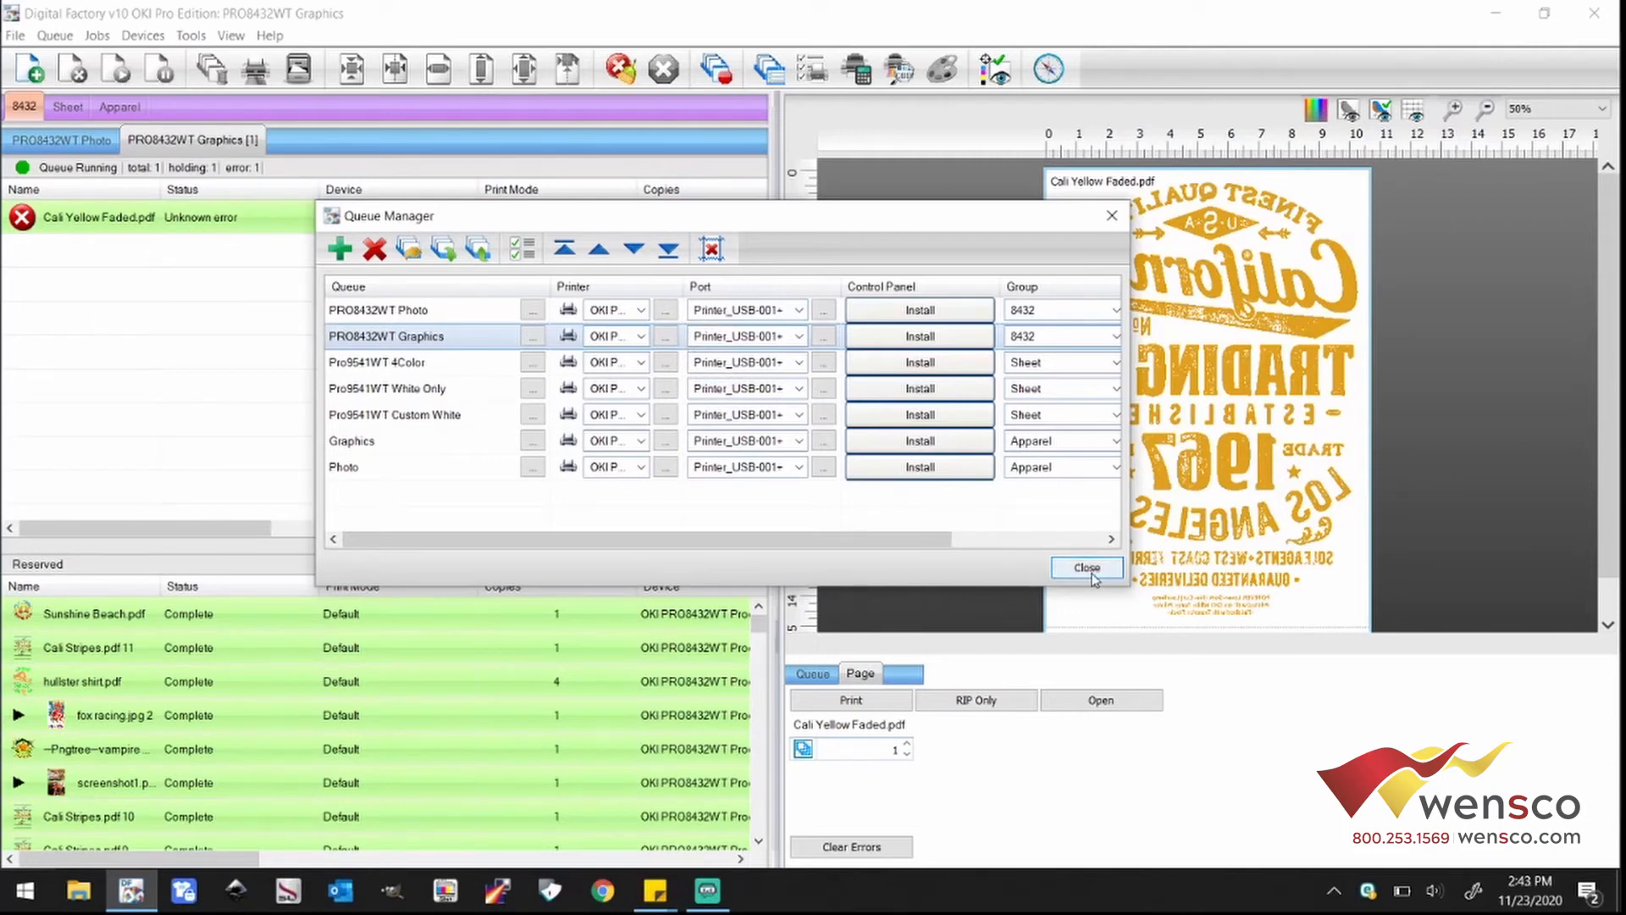
left_click(1084, 567)
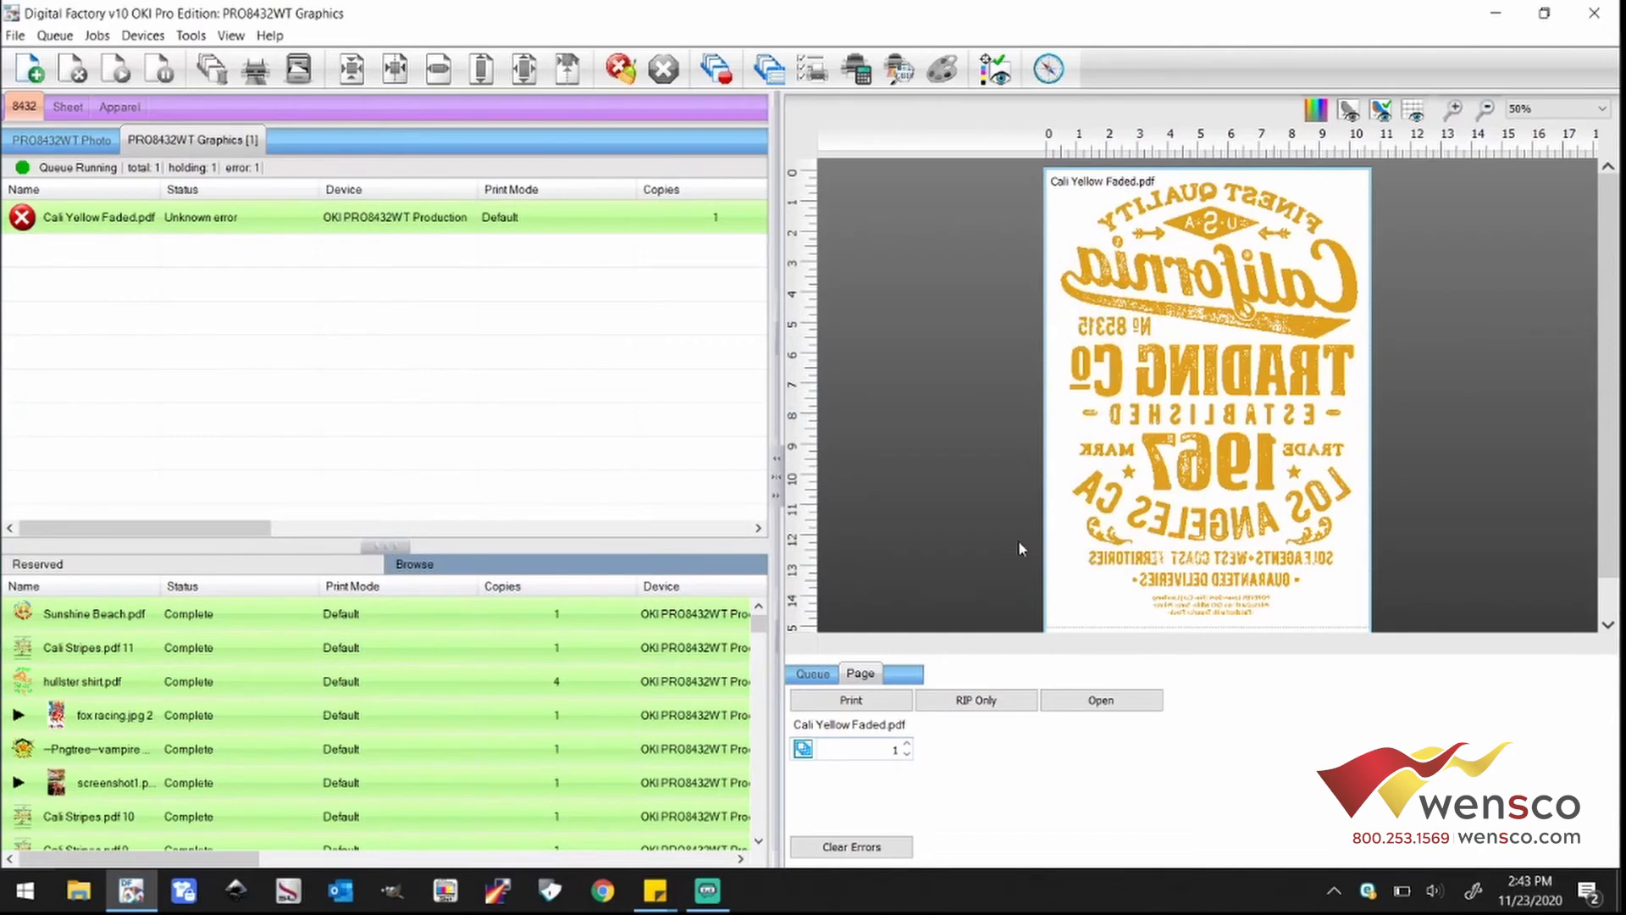
Step: Set every queue's port to OKI DATA CORP USB in Queue Manager and close it
left_click(54, 34)
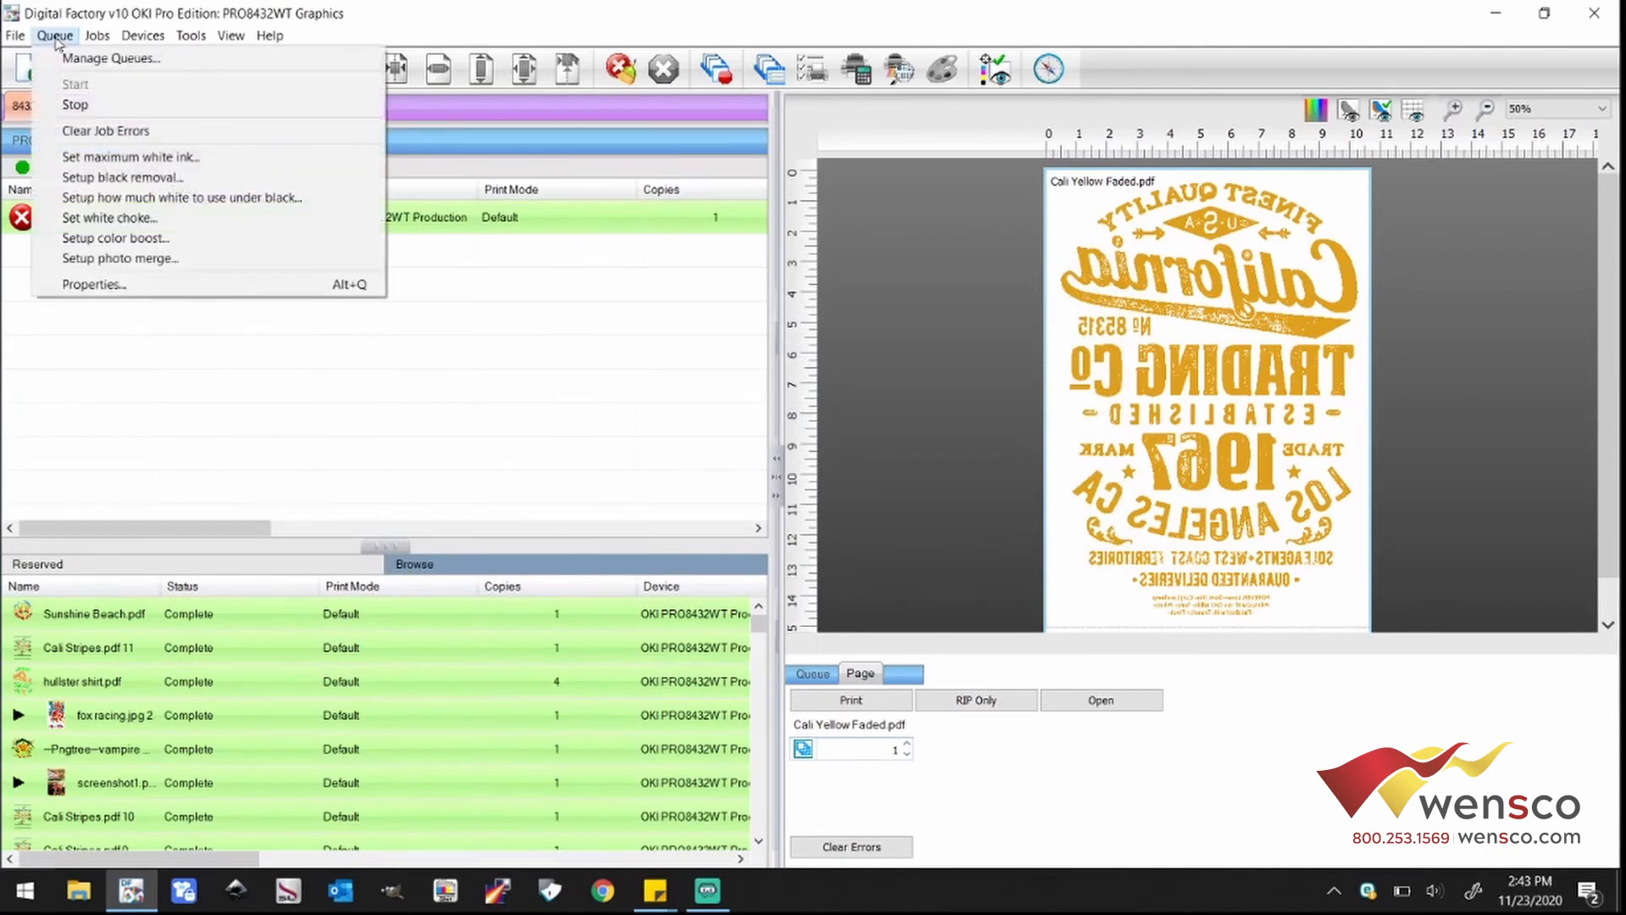
left_click(112, 58)
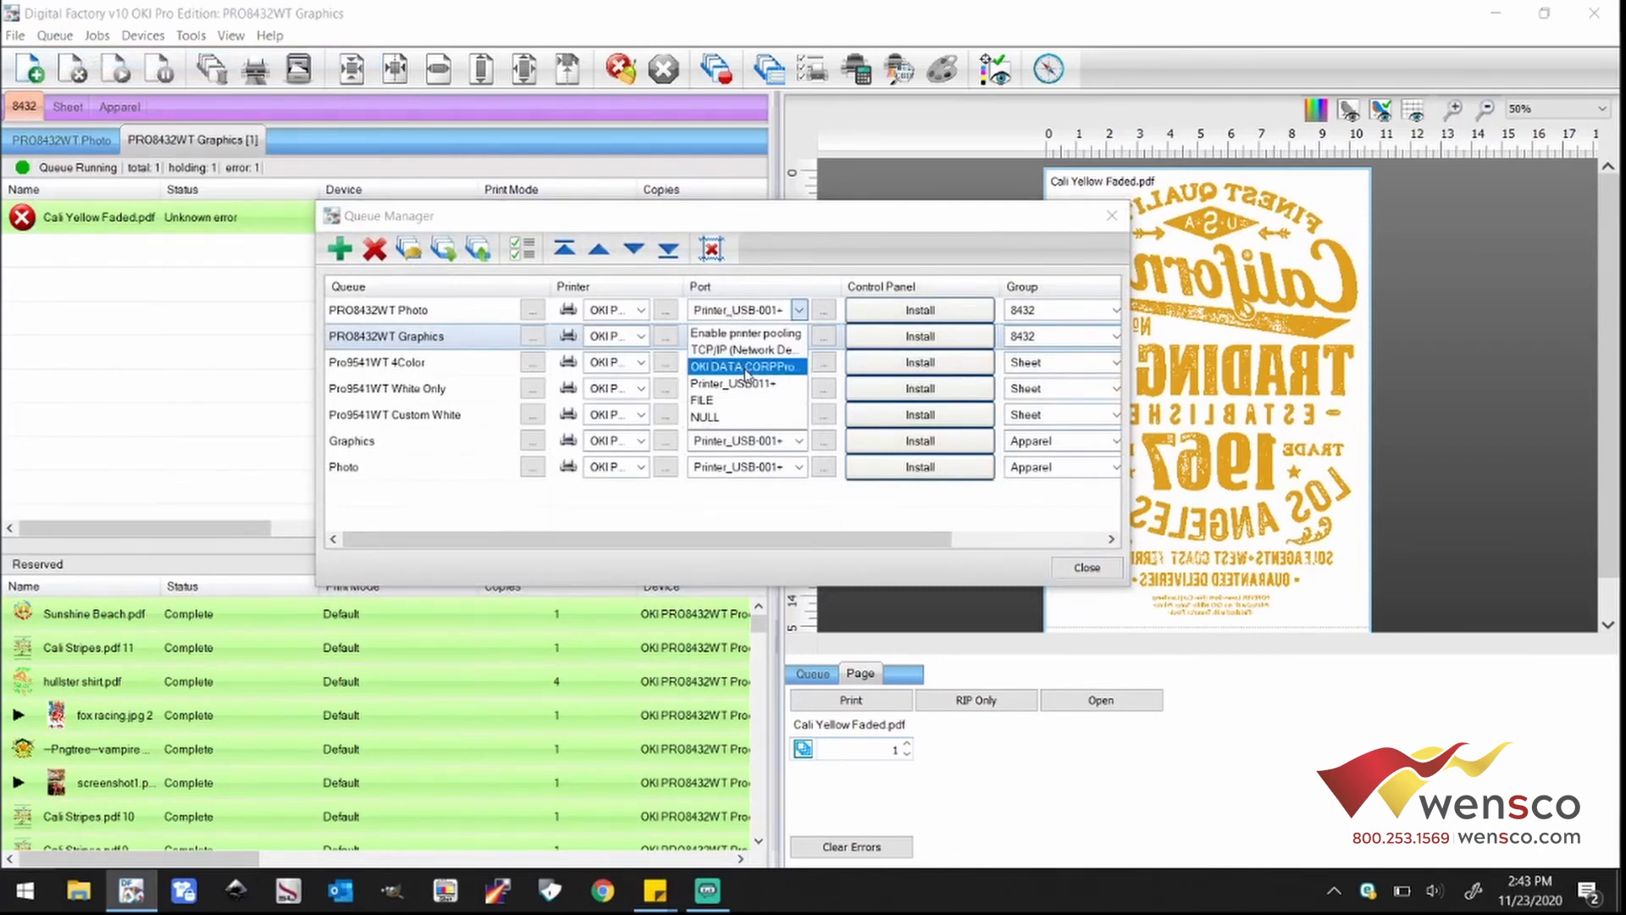
left_click(740, 366)
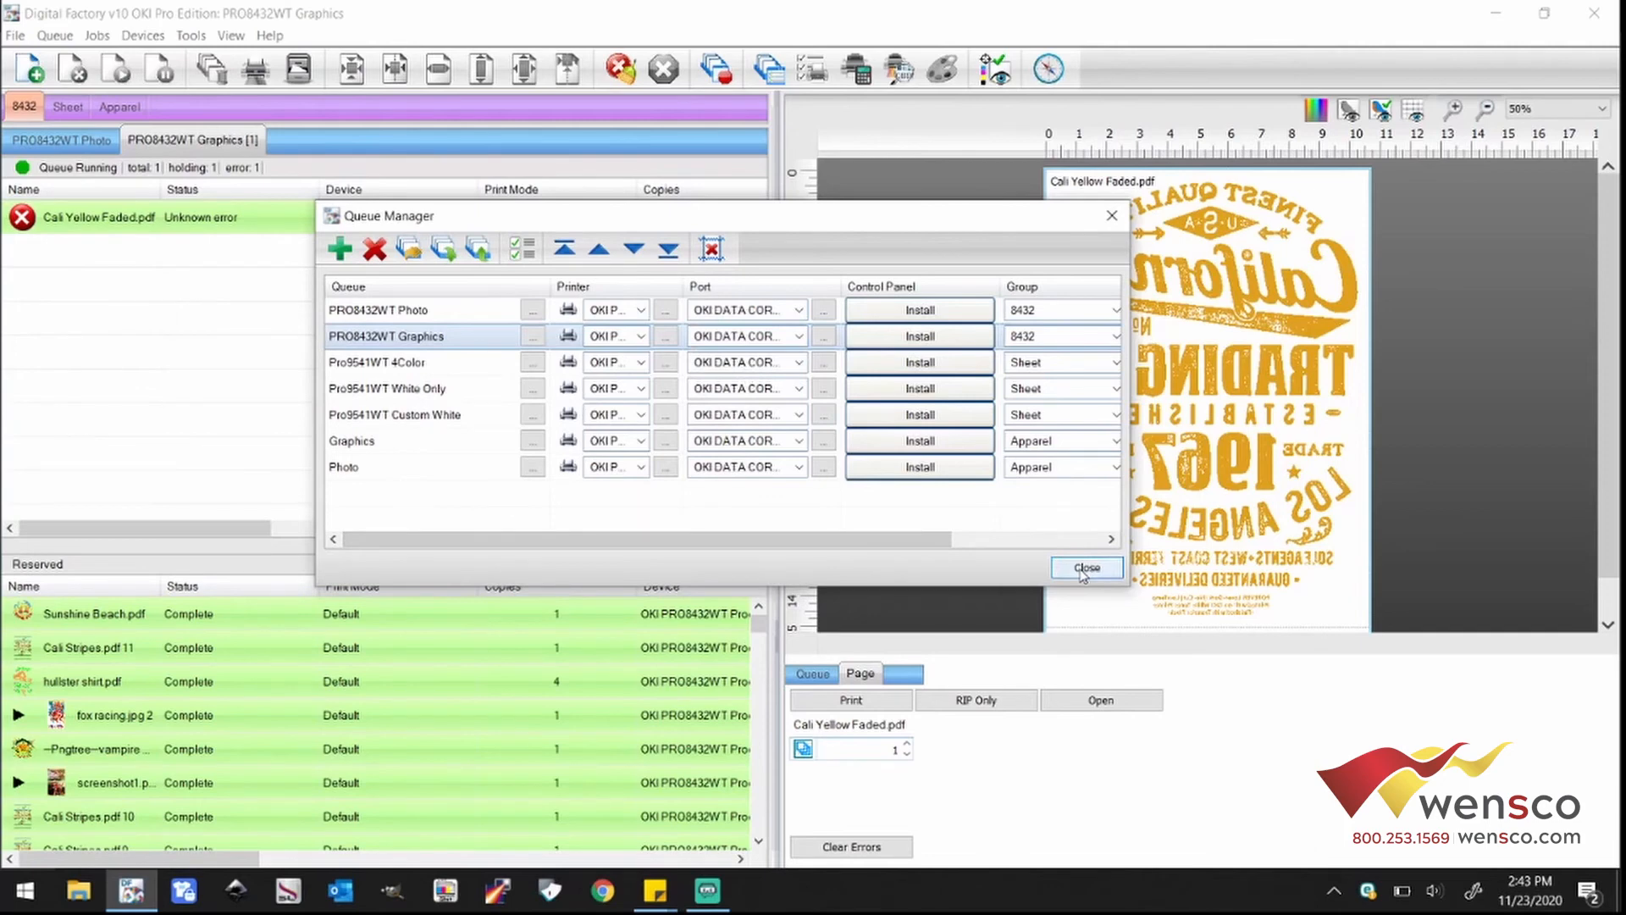
left_click(1084, 568)
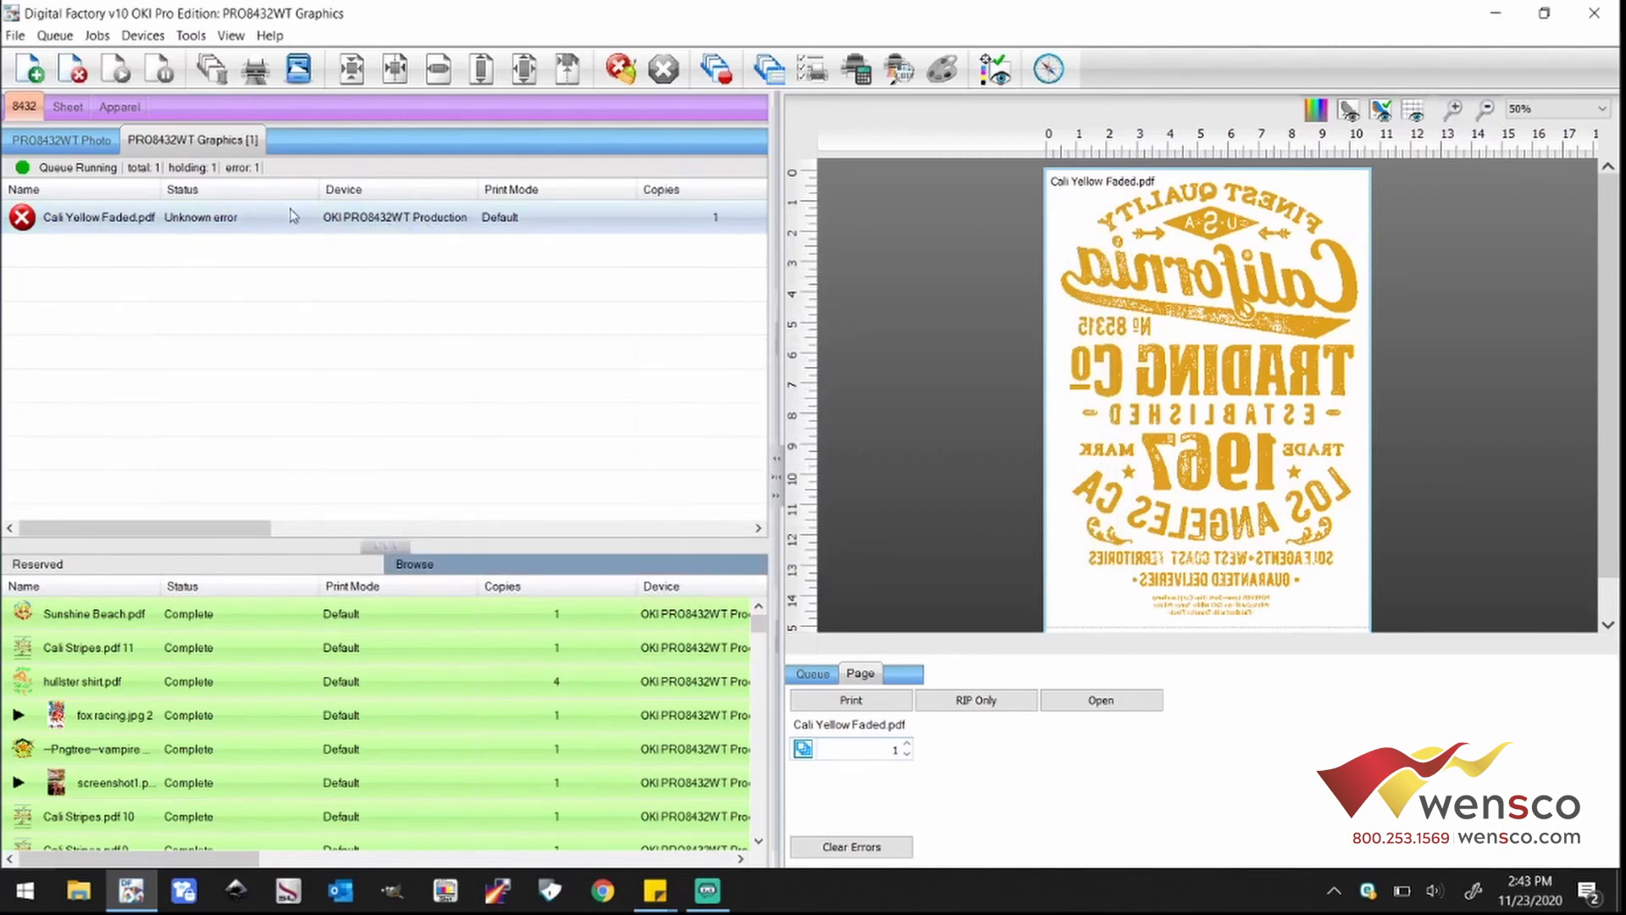
Step: Clear the error on Cali Yellow Faded.pdf and send it to print
right_click(99, 216)
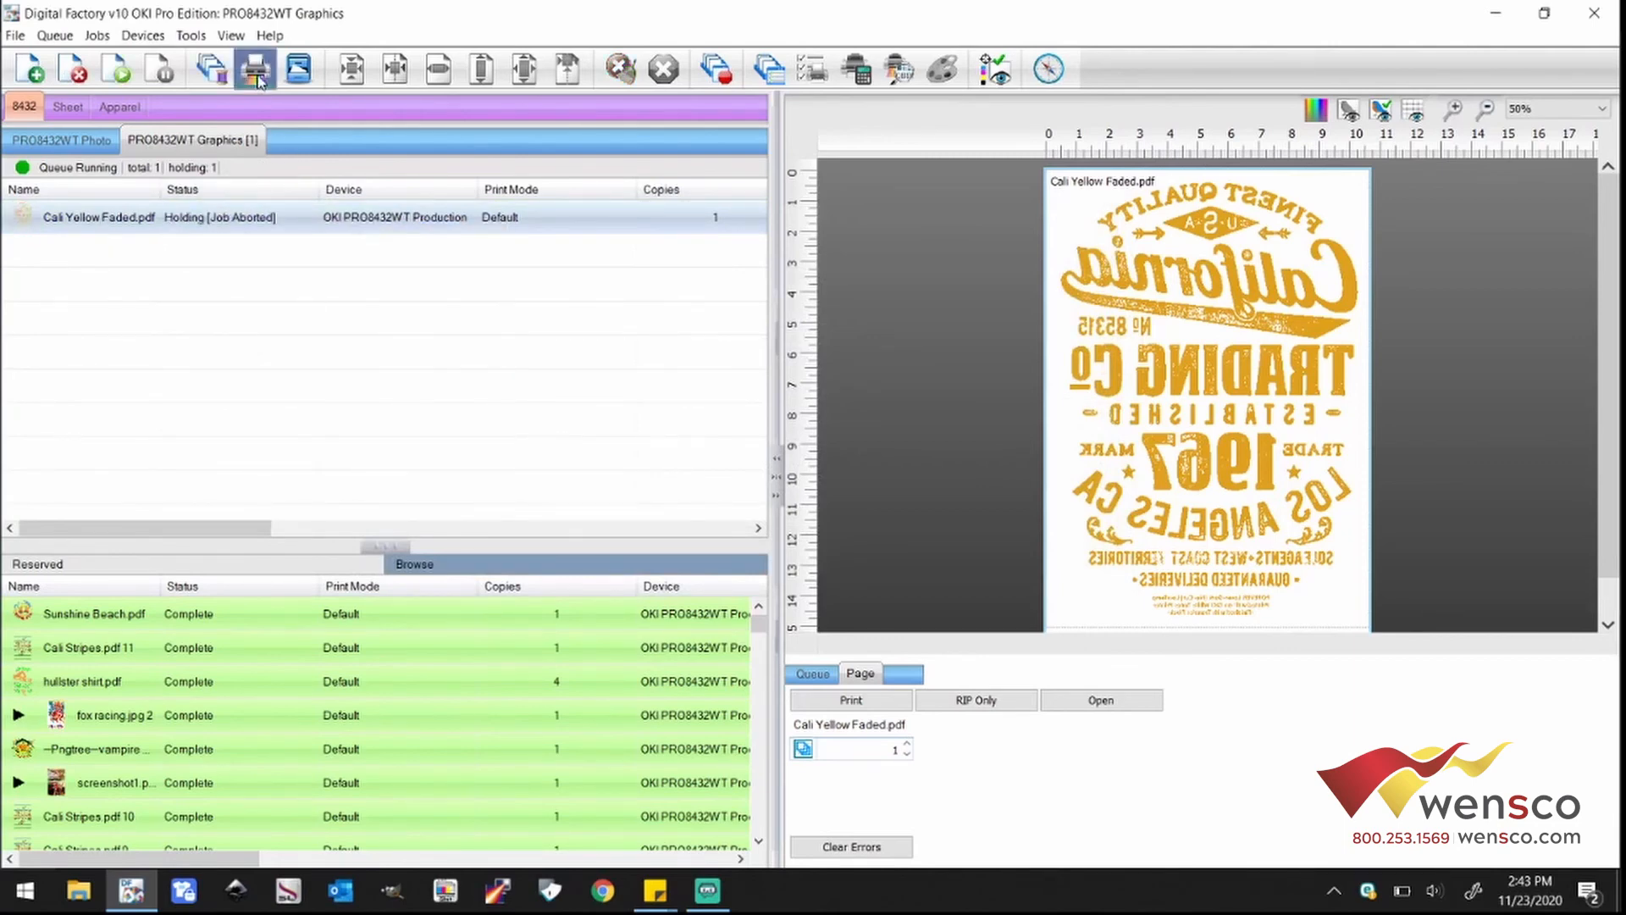
left_click(254, 68)
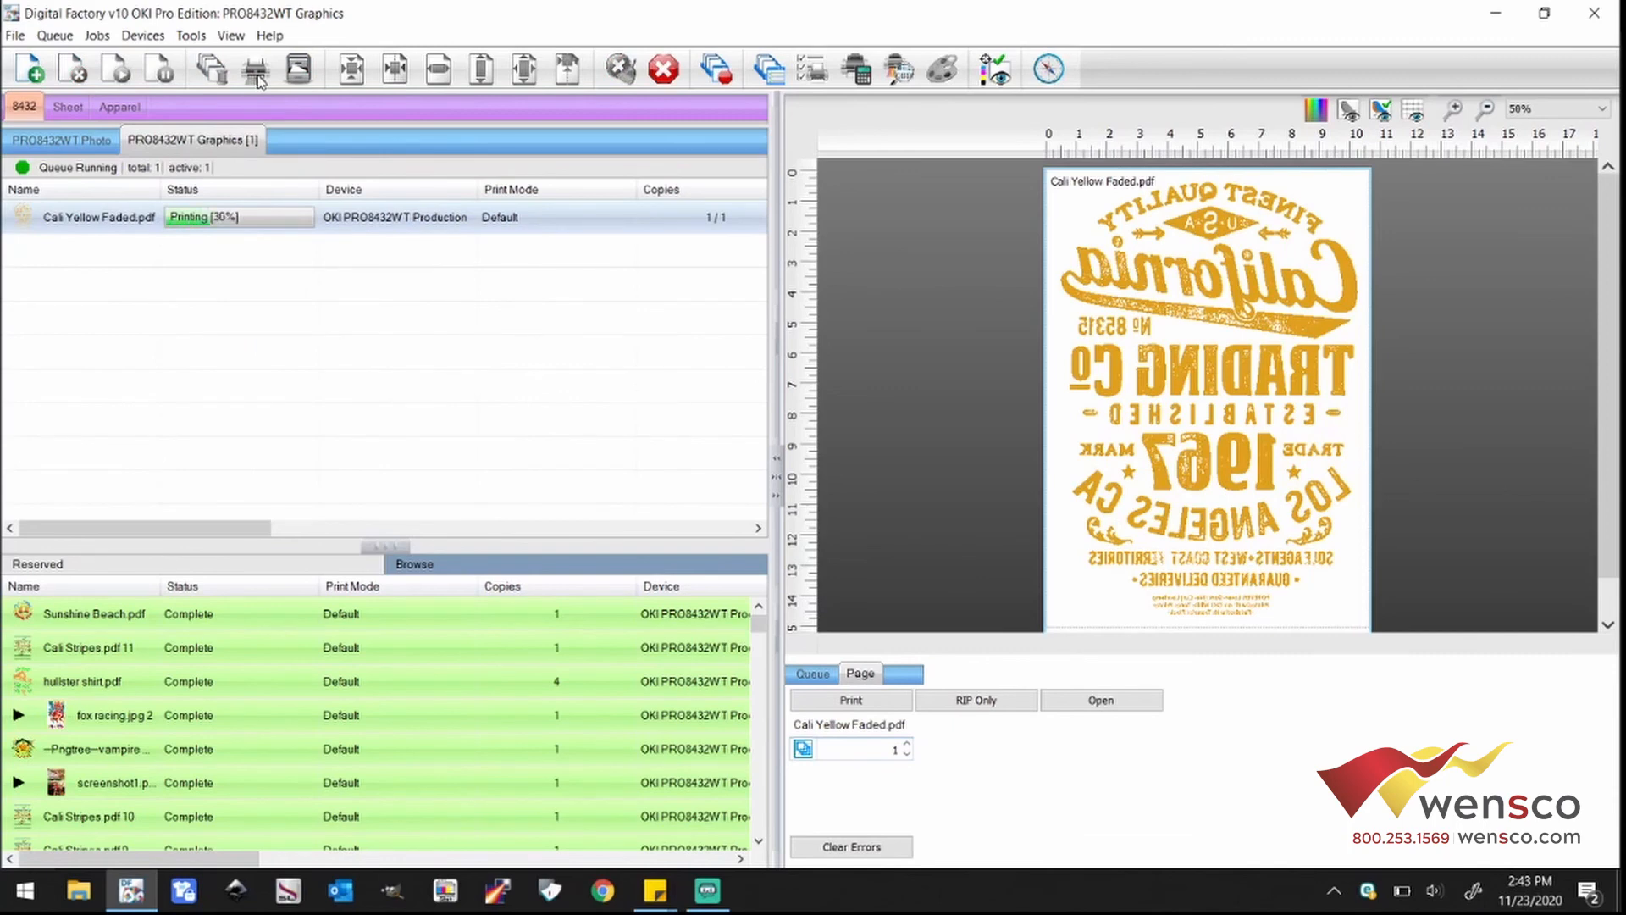